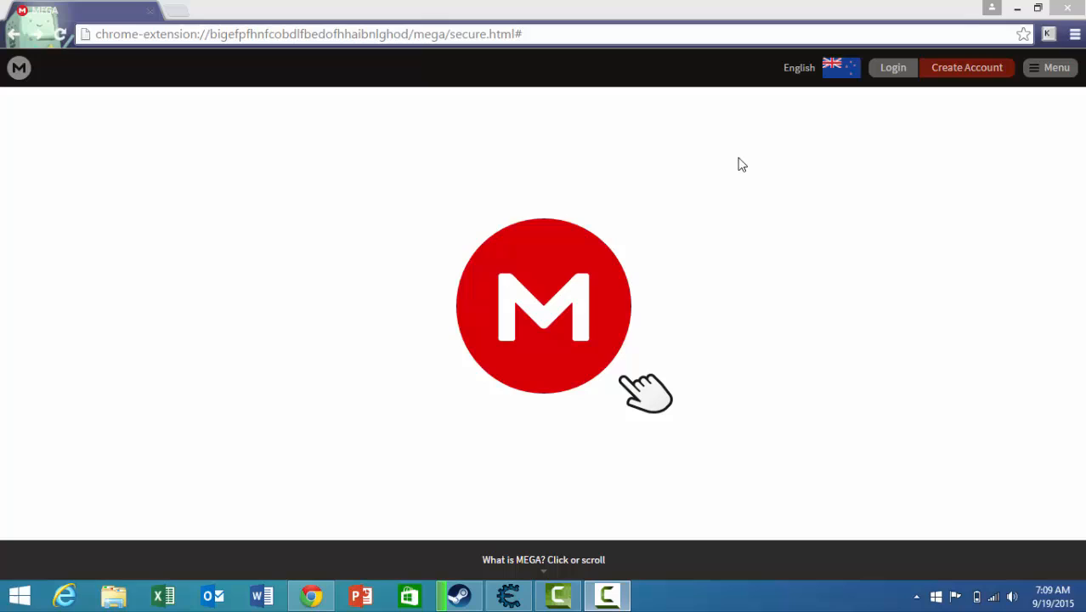
mouse_move(749, 149)
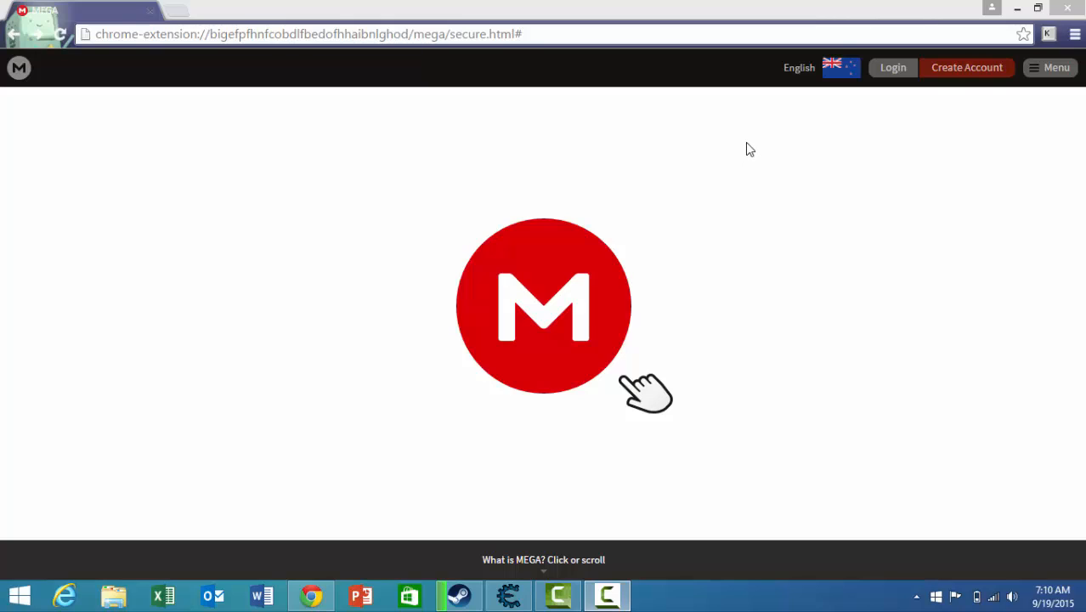
mouse_move(768, 223)
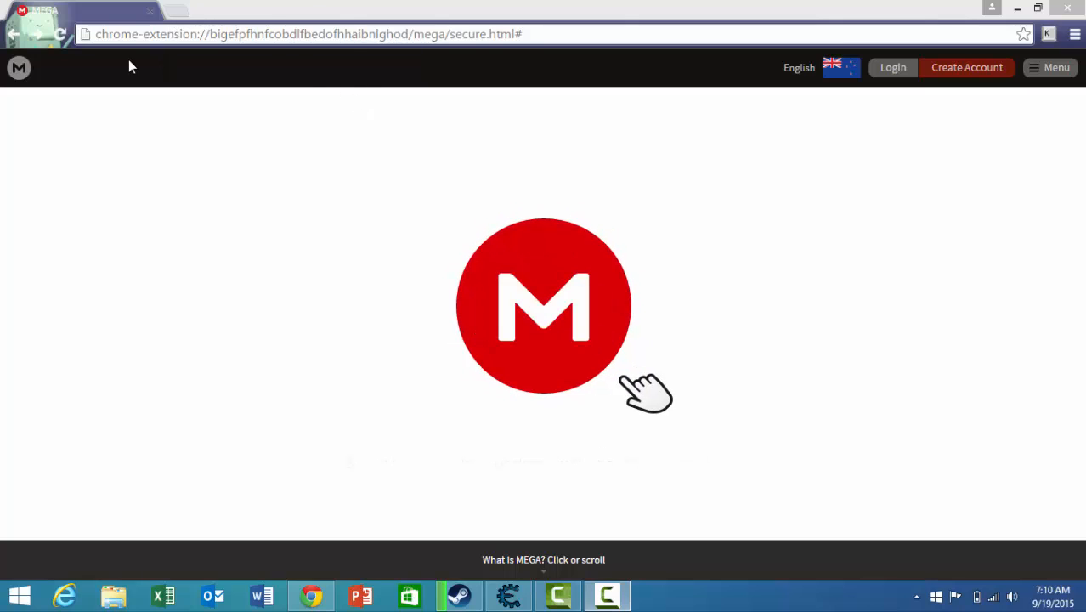
mouse_move(1034, 577)
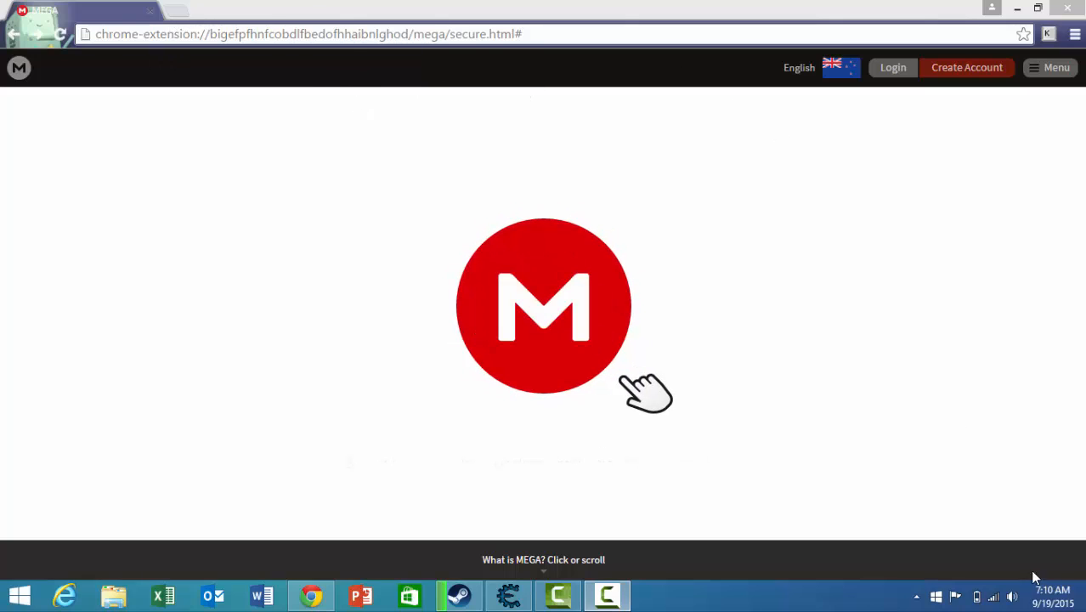
mouse_move(379, 7)
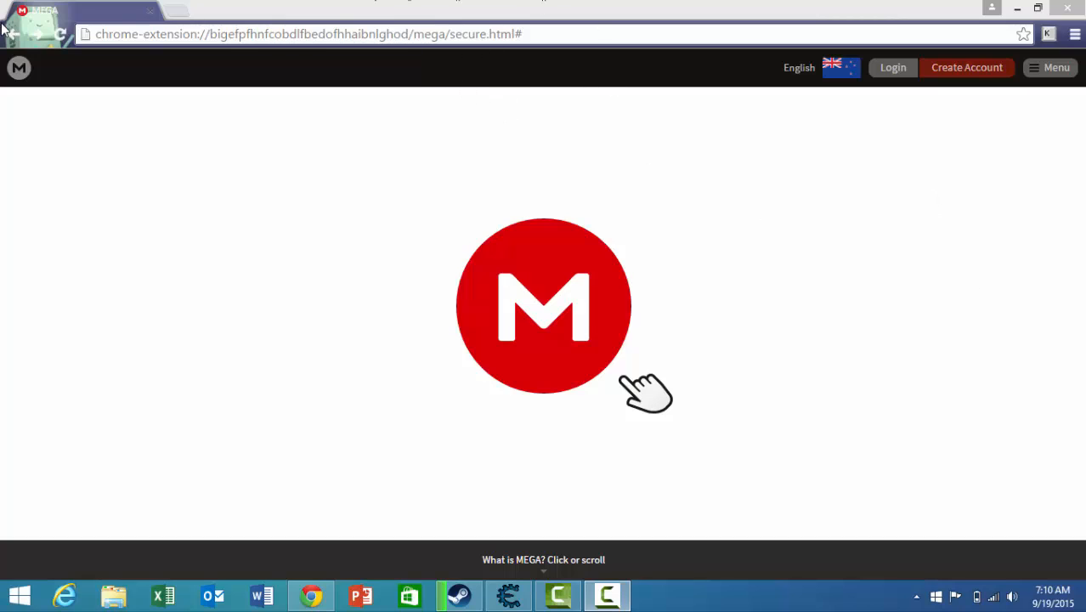
mouse_move(608, 138)
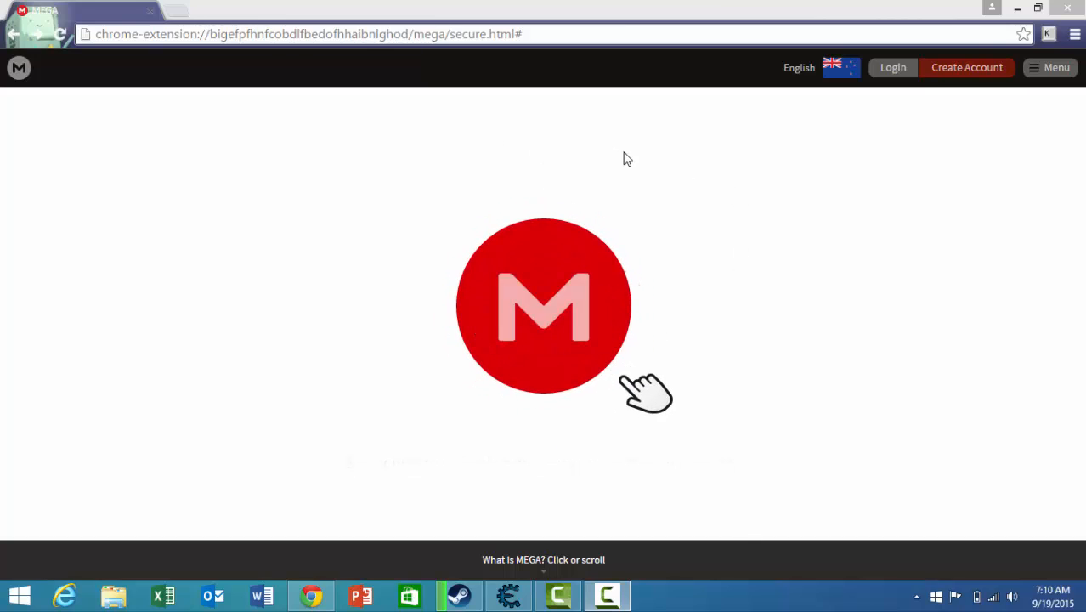
mouse_move(708, 162)
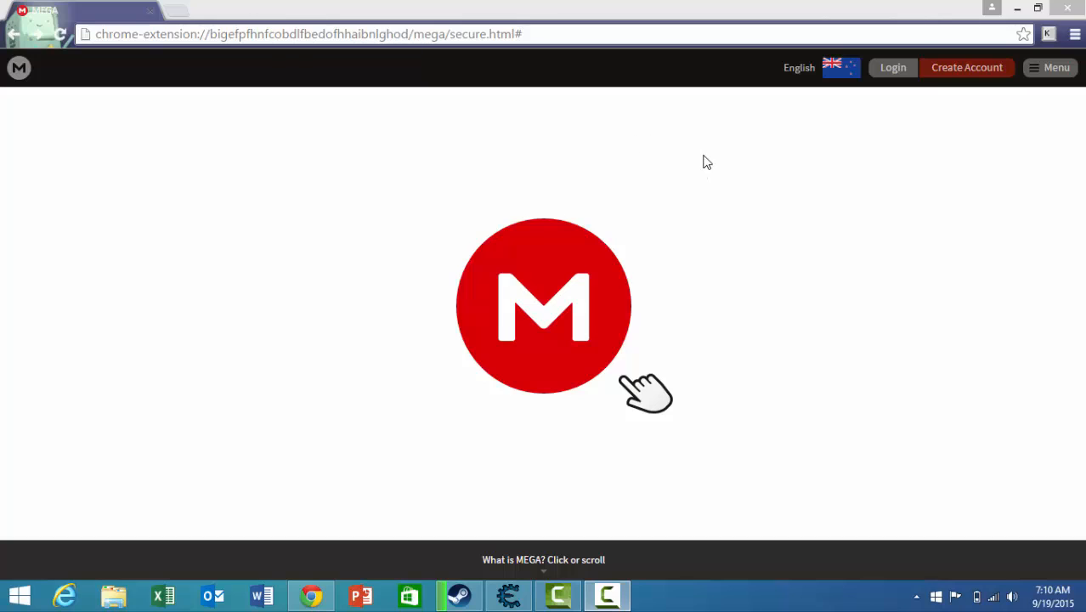
mouse_move(331, 23)
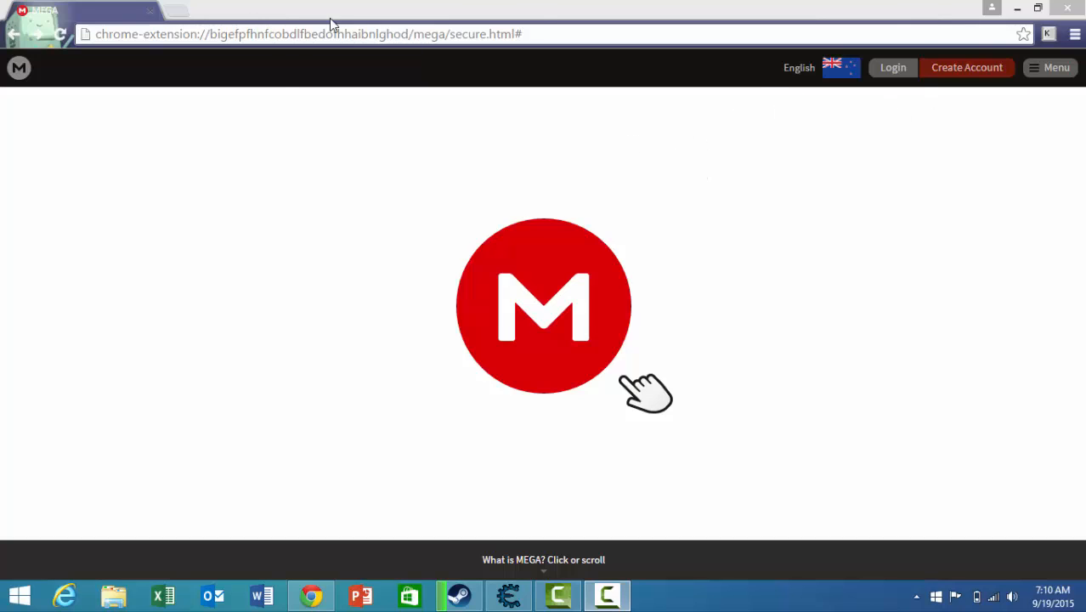
mouse_move(686, 485)
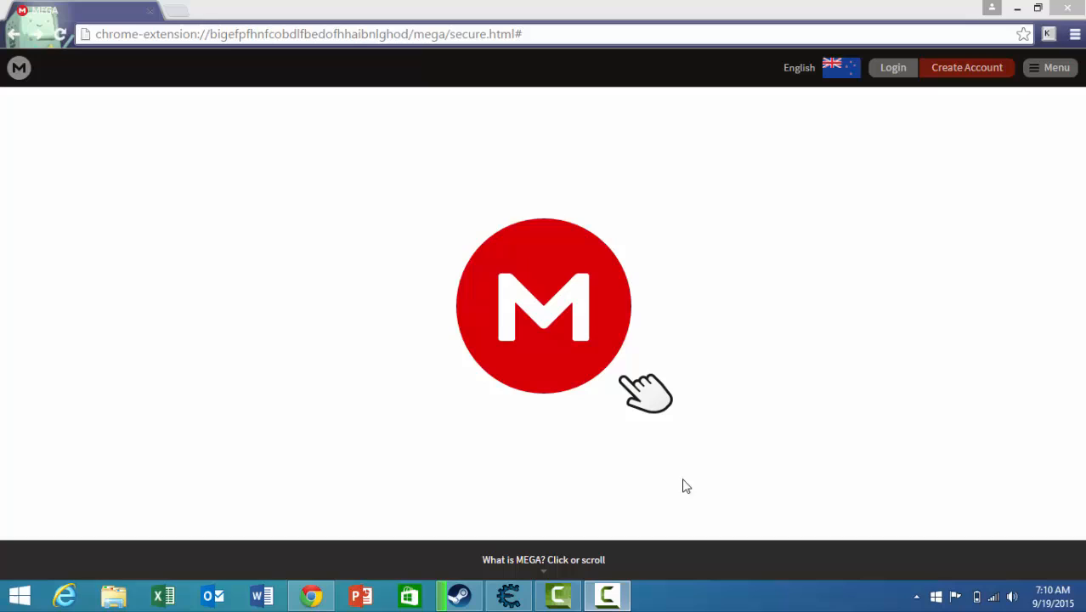
mouse_move(442, 78)
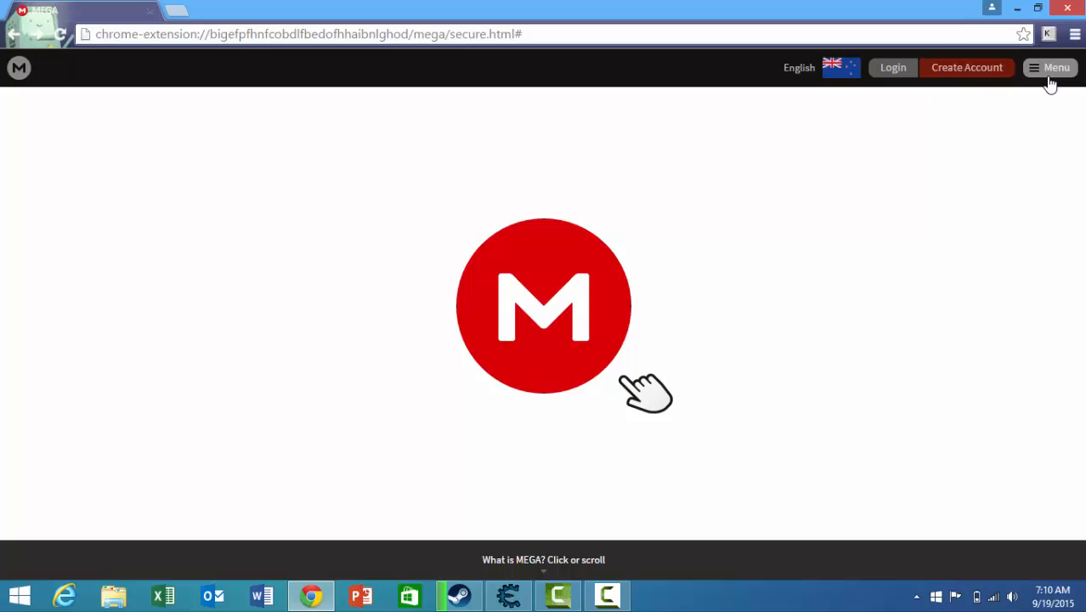
Go to MEGA's Sync Client page from the menu and request the free Windows download.
click(1056, 68)
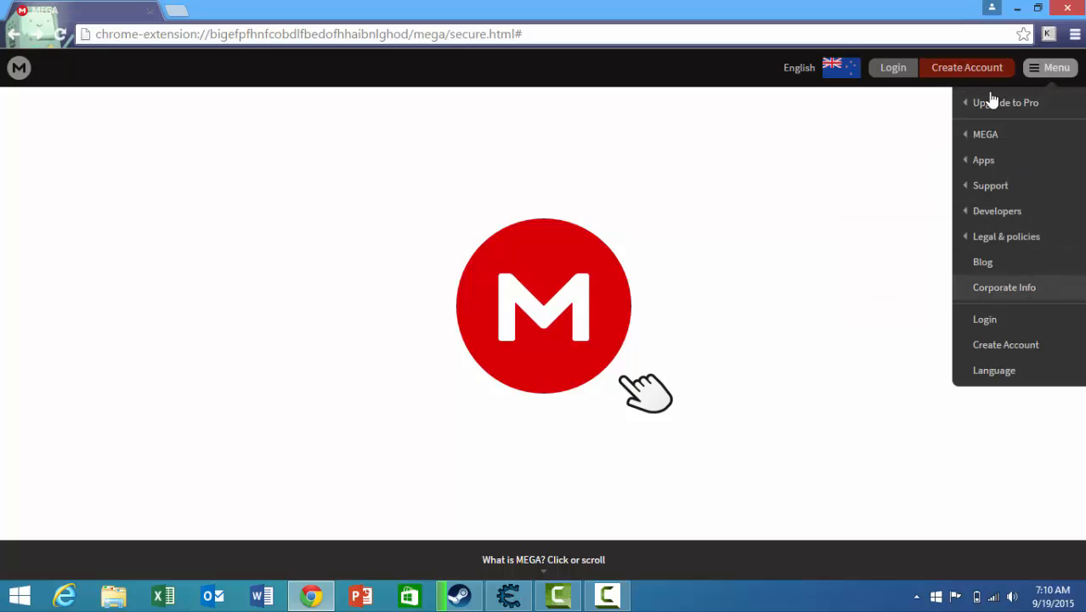
mouse_move(662, 235)
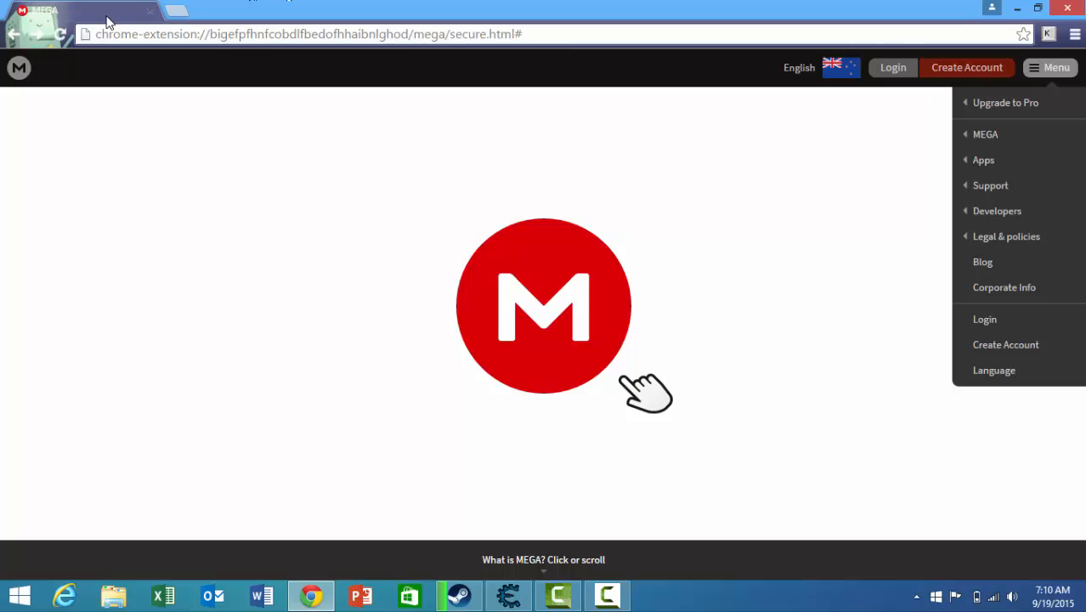
mouse_move(586, 8)
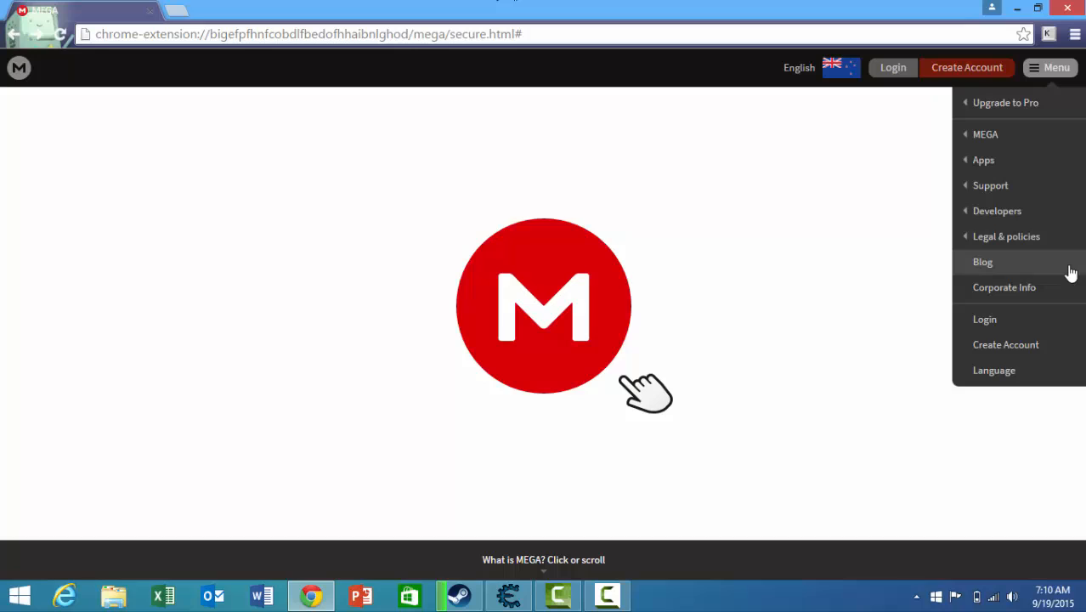
mouse_move(996, 209)
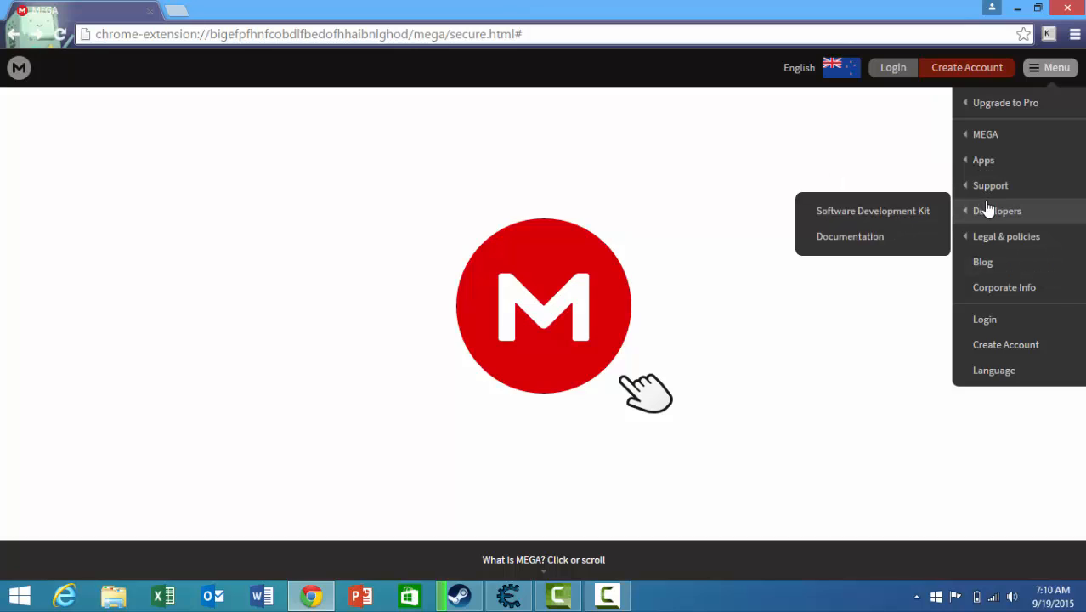
mouse_move(983, 160)
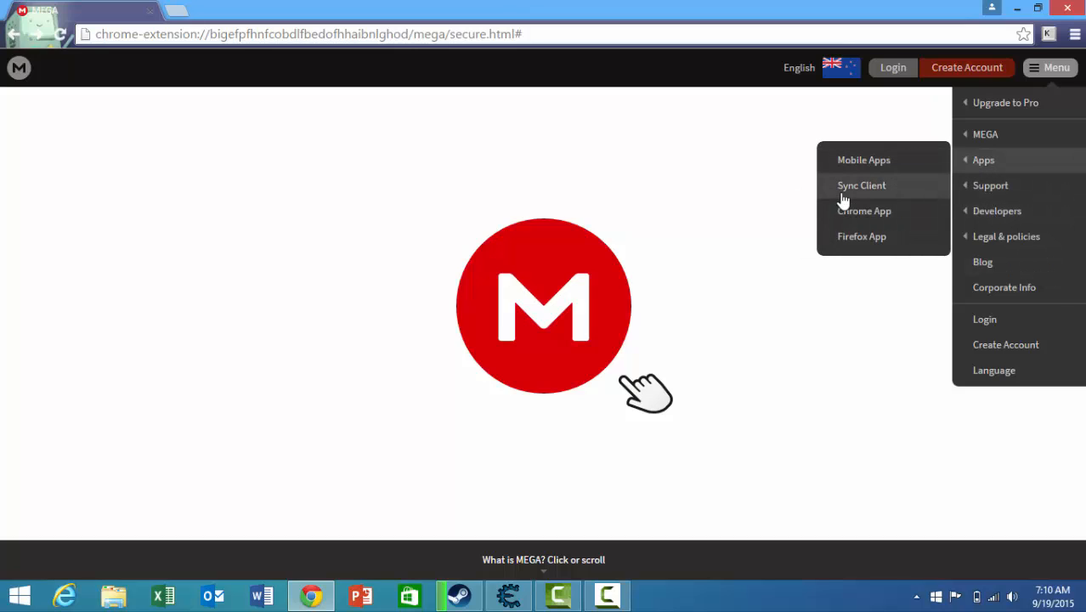
click(860, 185)
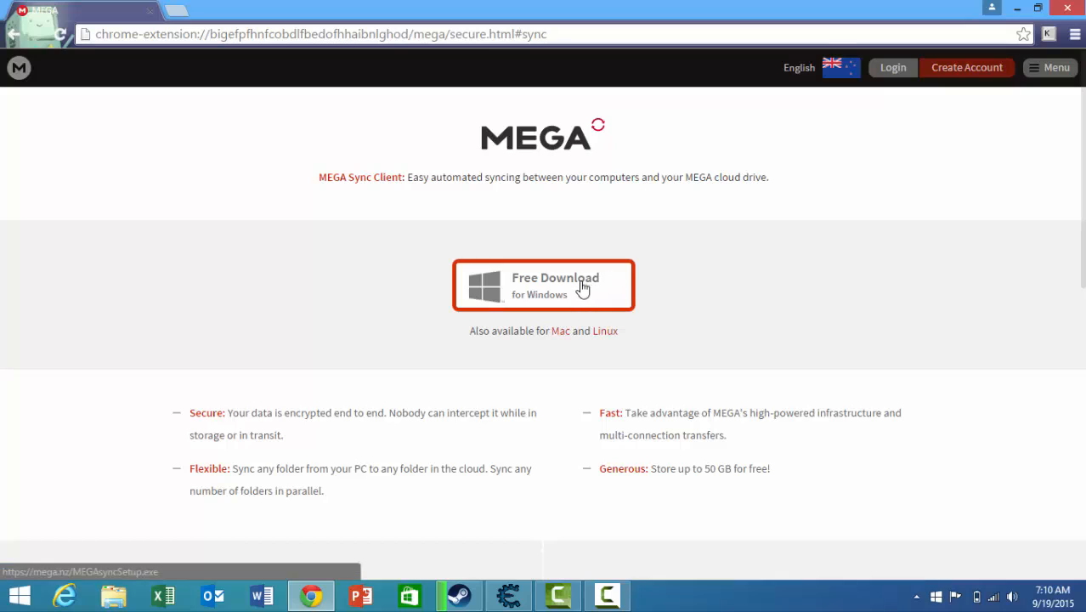
click(543, 285)
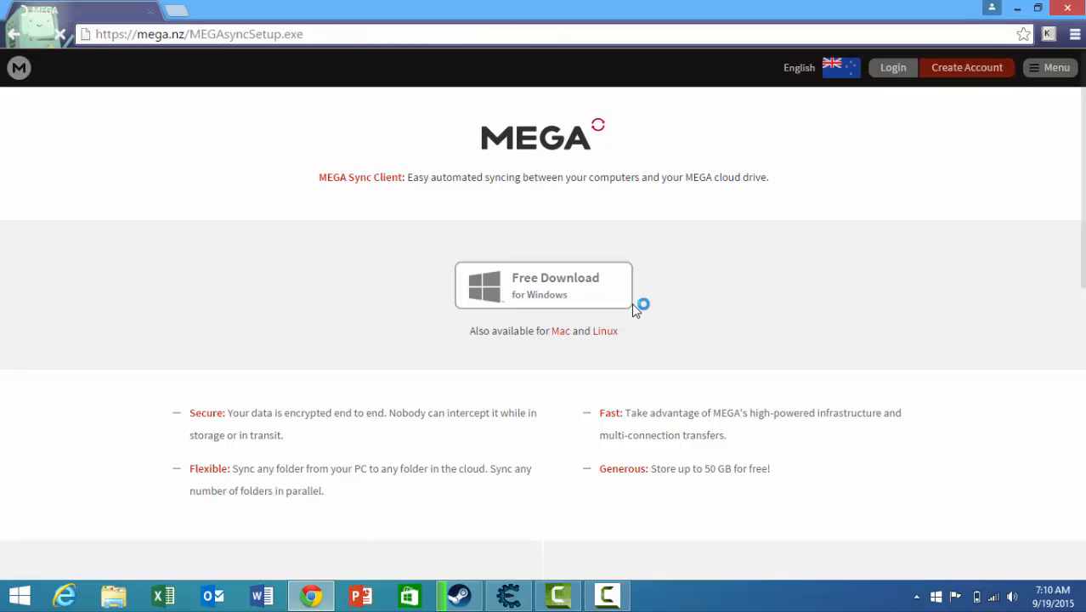
click(543, 284)
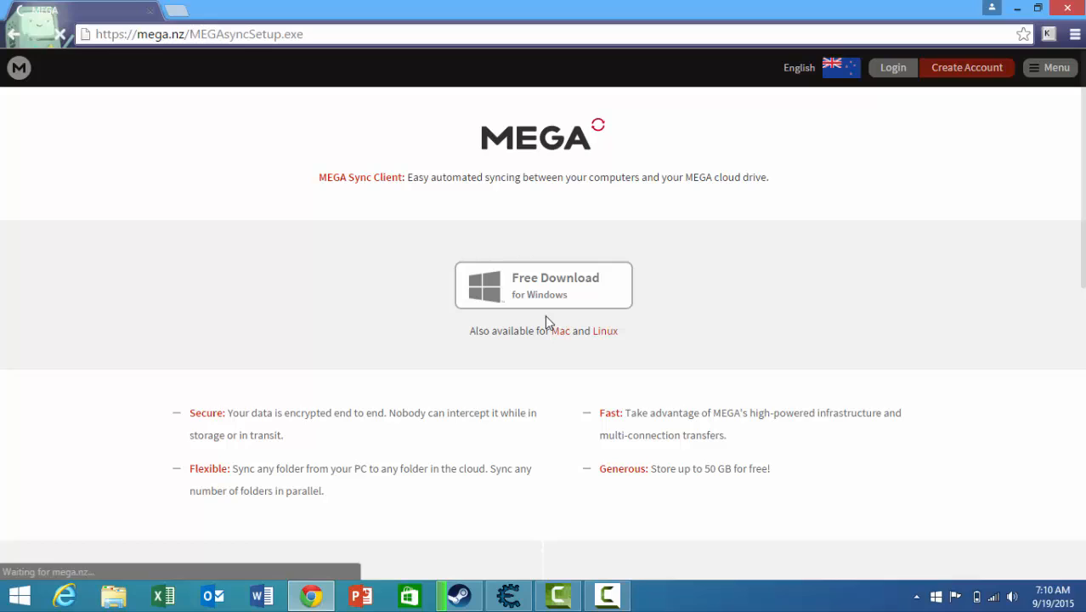
click(543, 285)
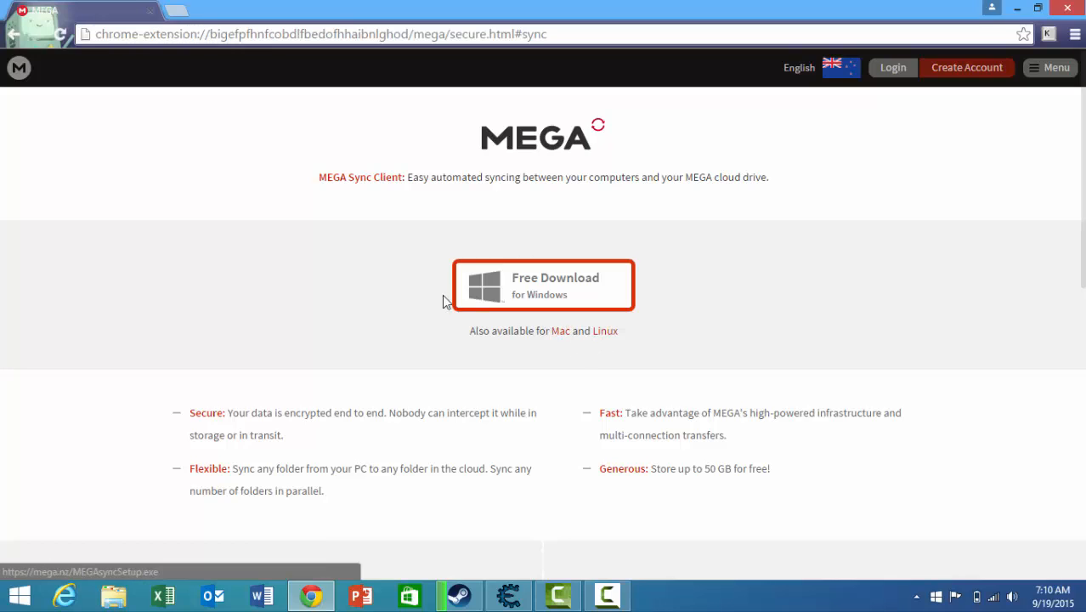
Start the Windows installer download and open the duplicate MEGAsyncSetup (1).exe download's options to cancel it.
click(543, 284)
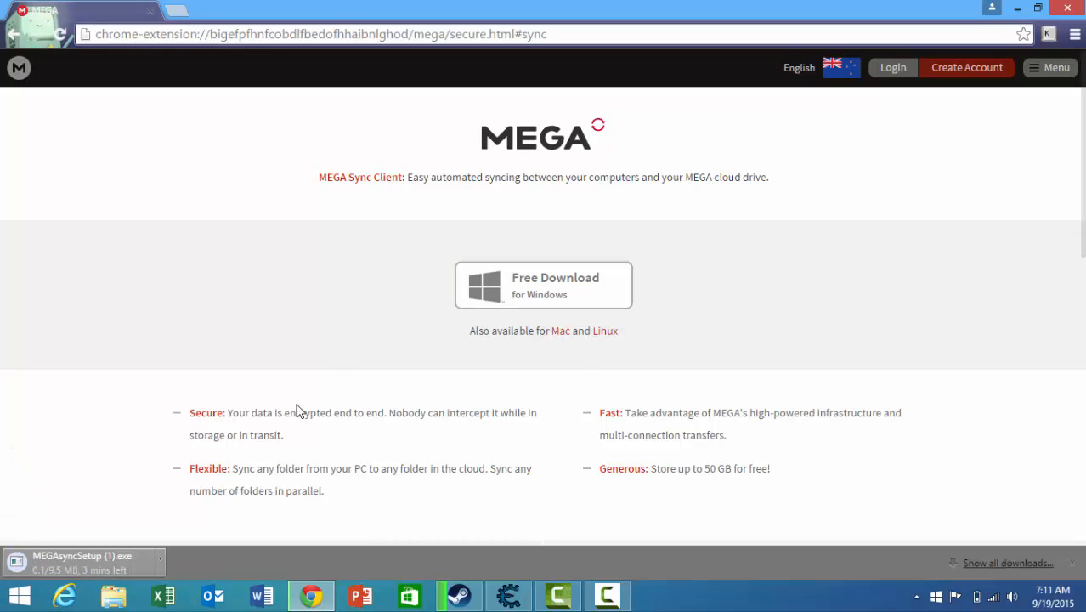
mouse_move(293, 369)
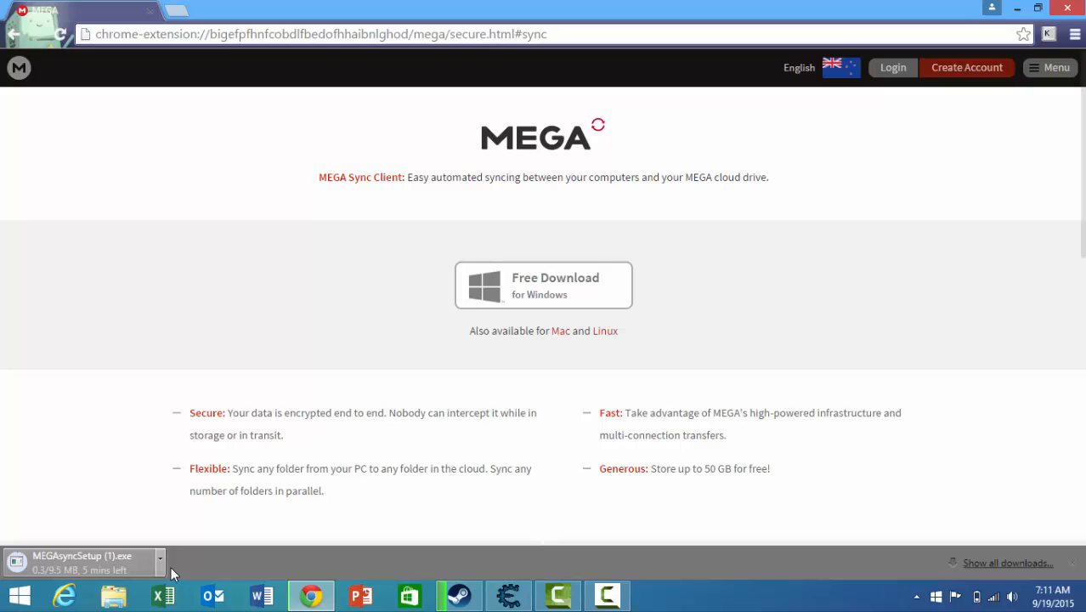
click(160, 562)
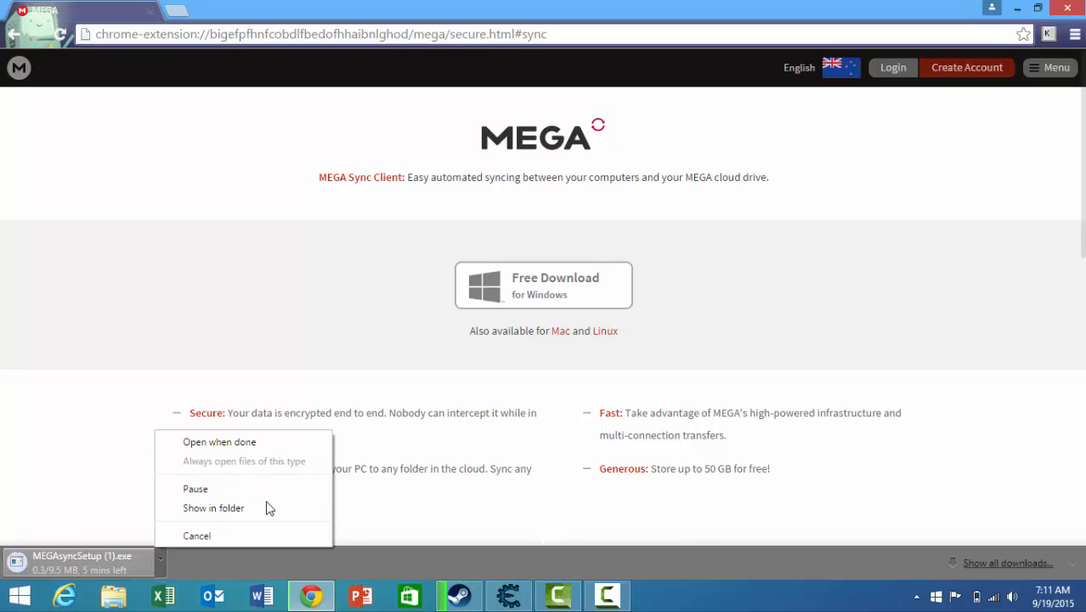
mouse_move(345, 498)
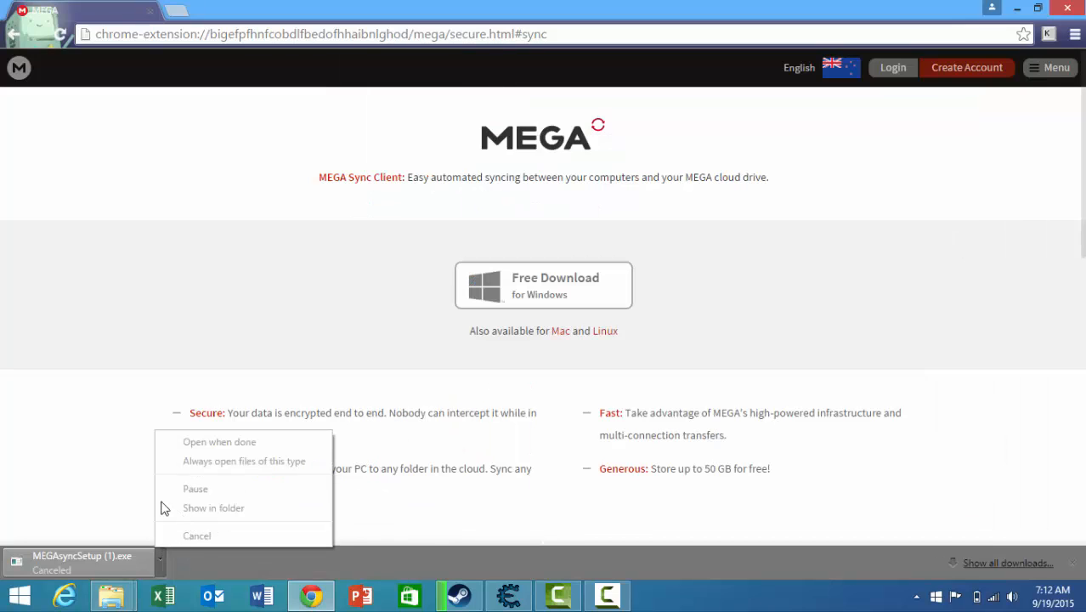
mouse_move(189, 518)
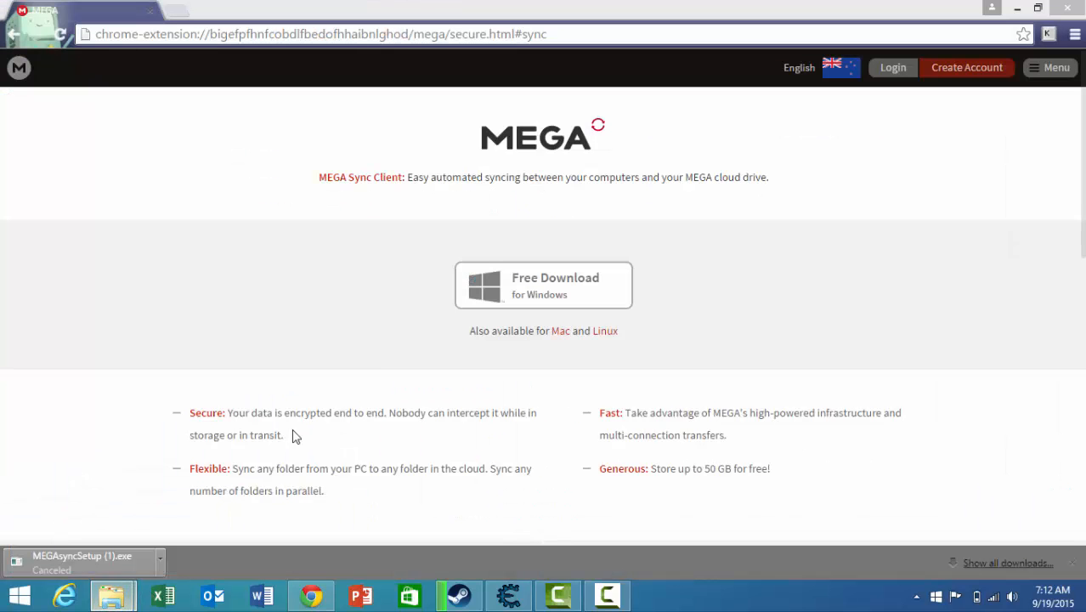
mouse_move(83, 594)
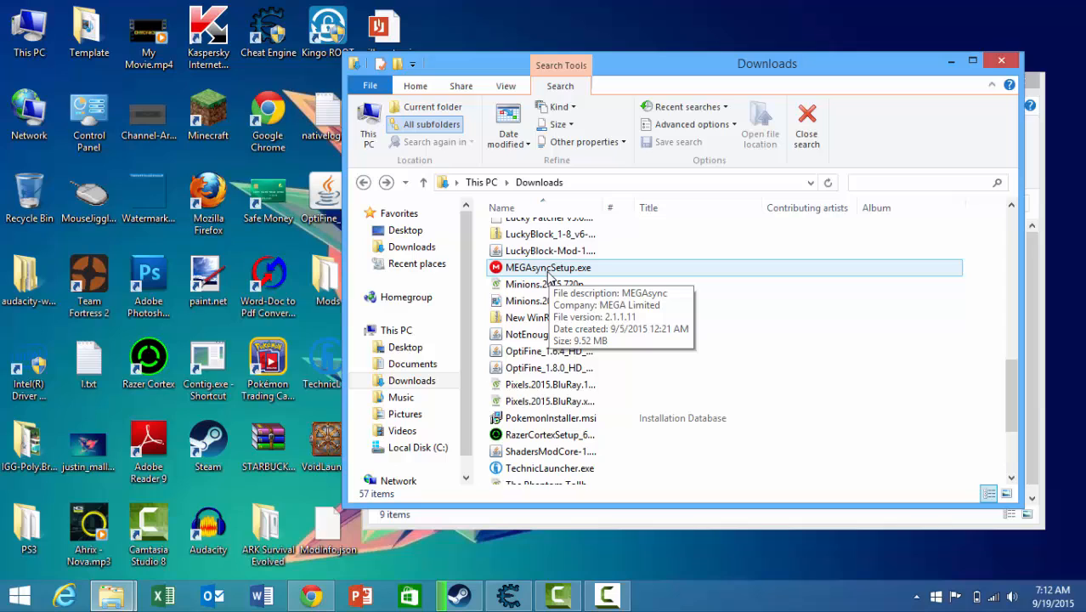
Select MEGAsyncSetup.exe in Downloads and run it until the language prompt appears.
click(547, 267)
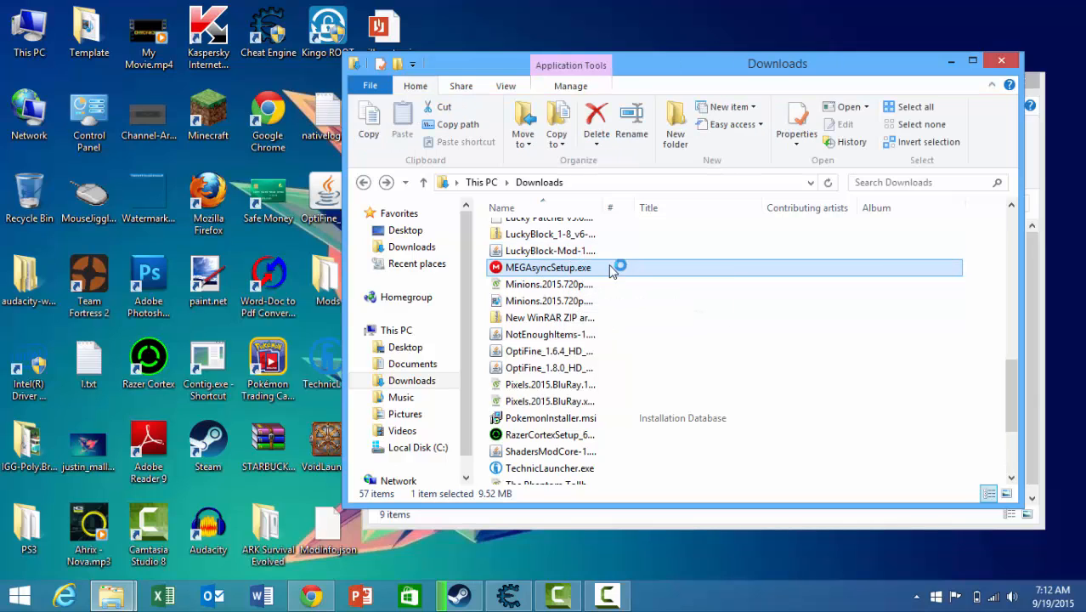
click(550, 250)
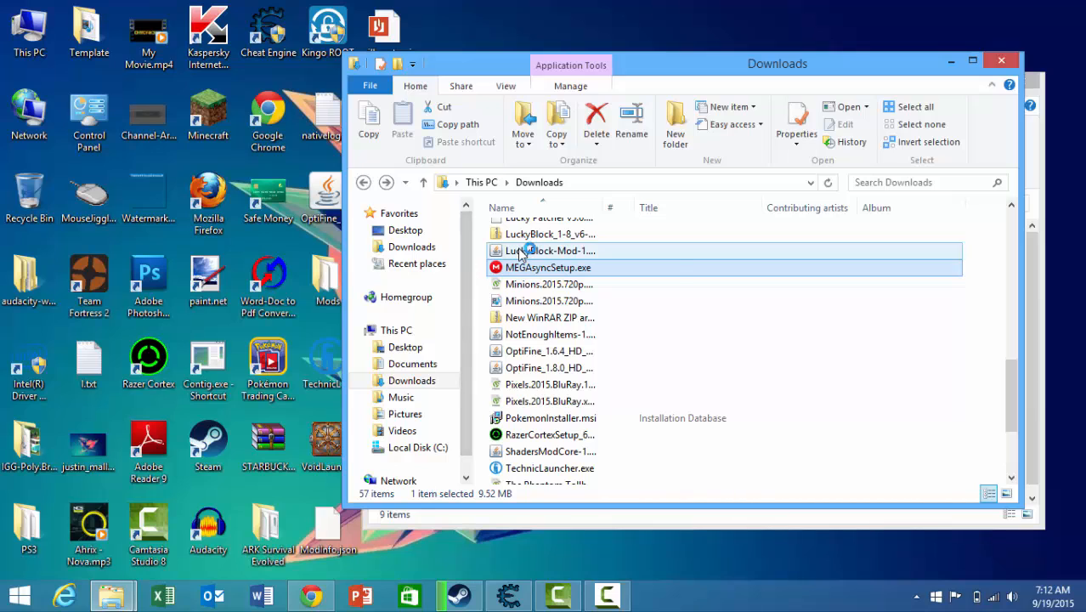
double_click(548, 267)
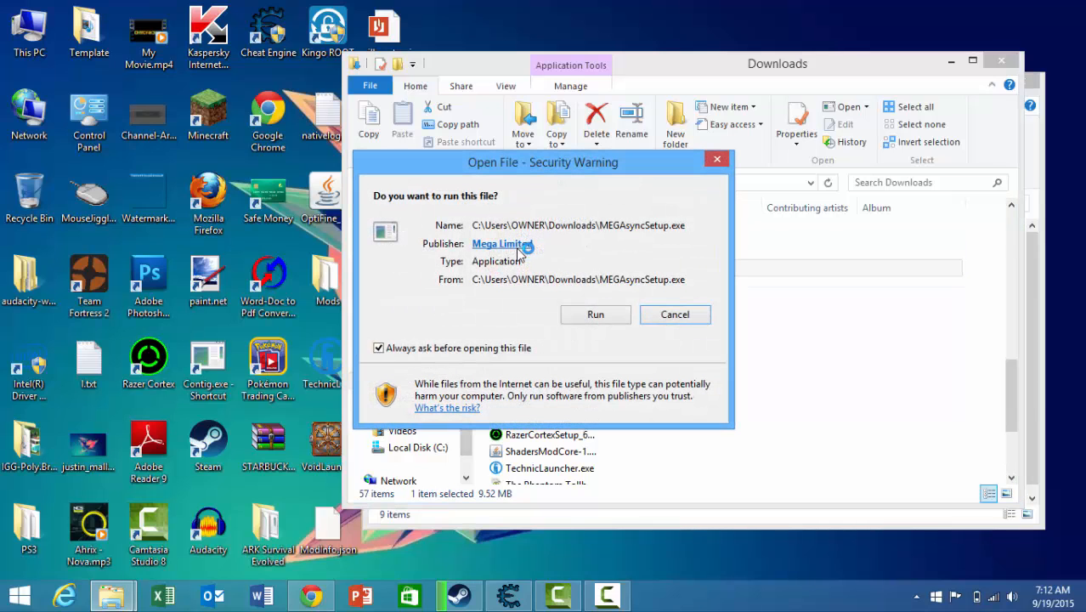
mouse_move(591, 325)
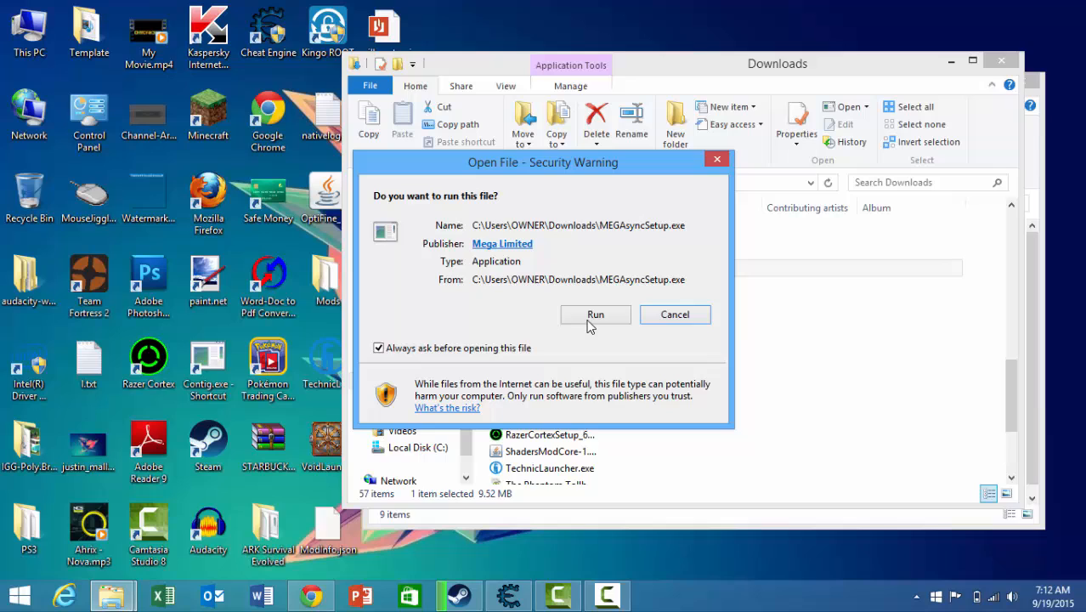
click(674, 313)
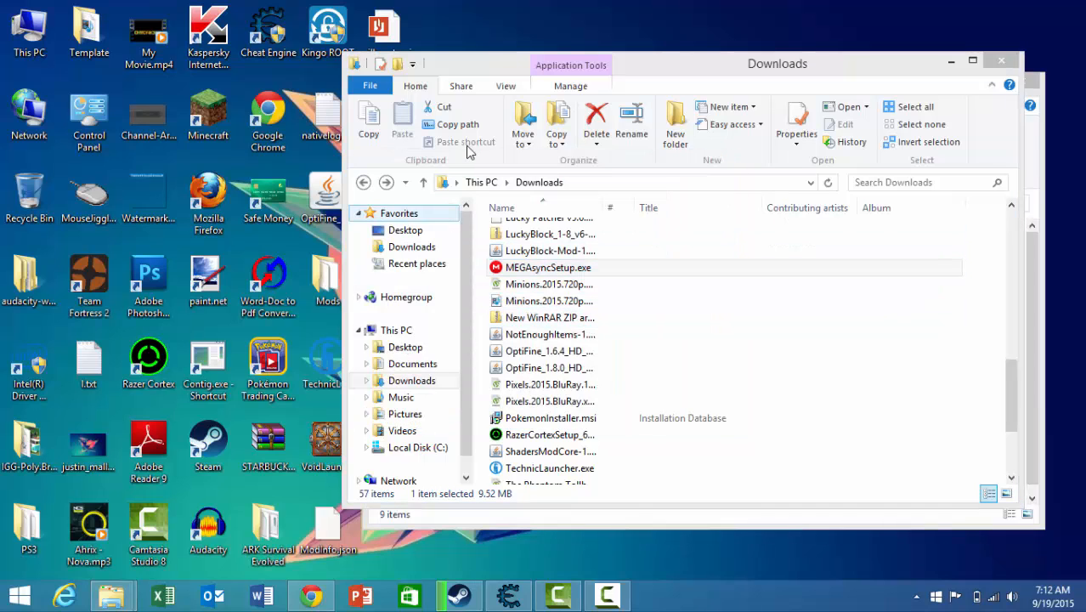
click(550, 334)
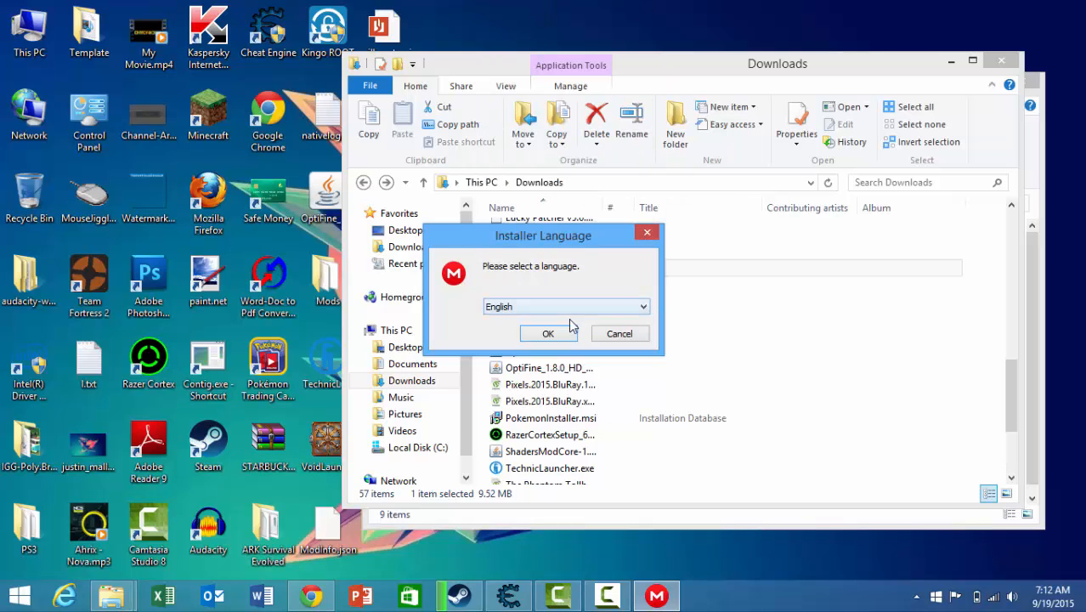
Keep English, pass the welcome page, accept the license, and choose current-user-only installation.
click(547, 333)
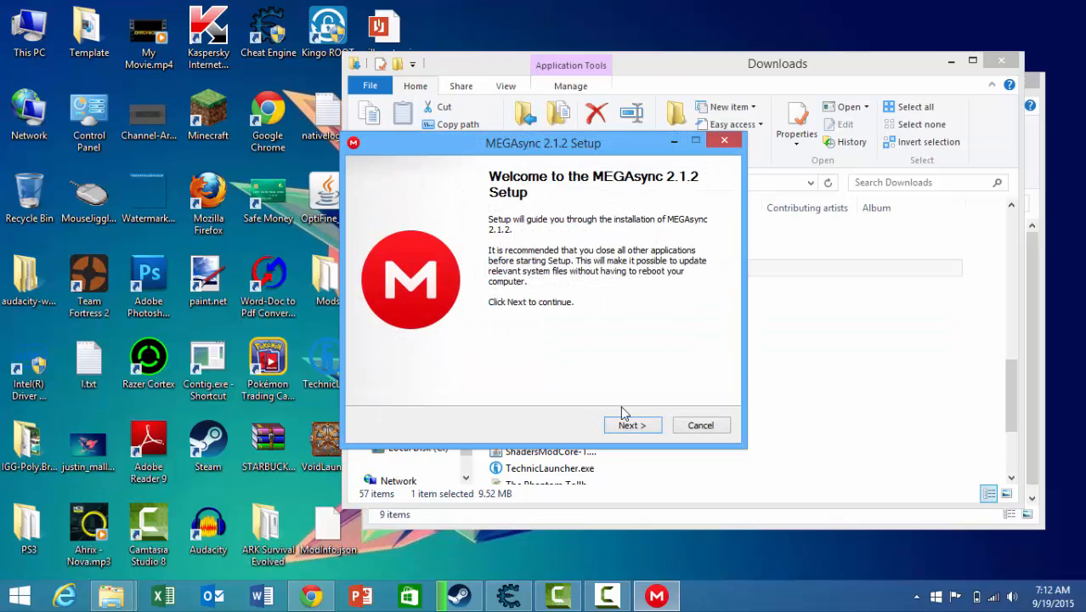
click(631, 425)
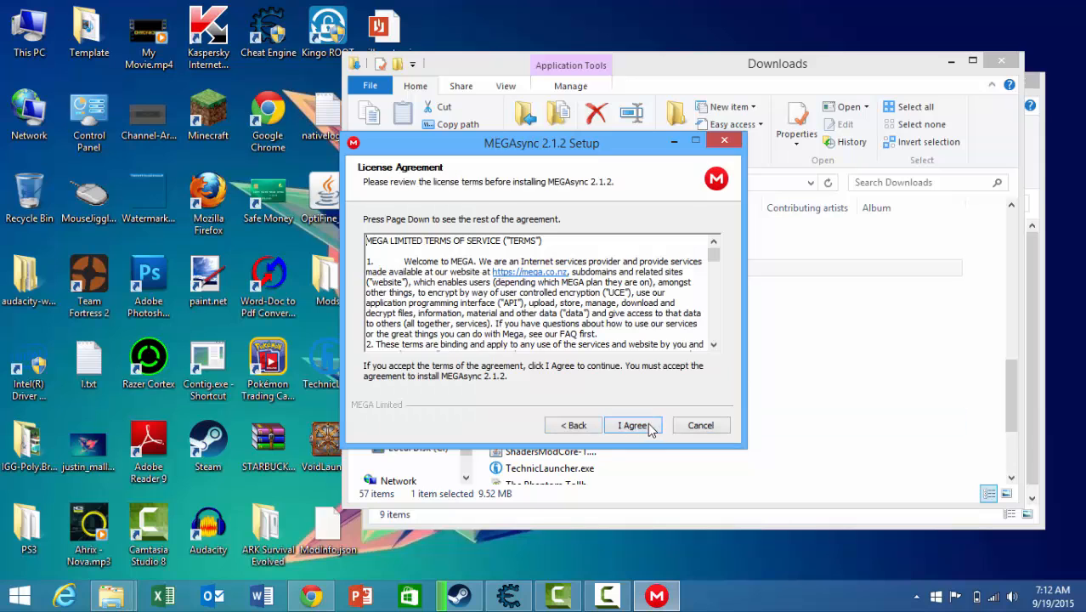
scroll(down, 3)
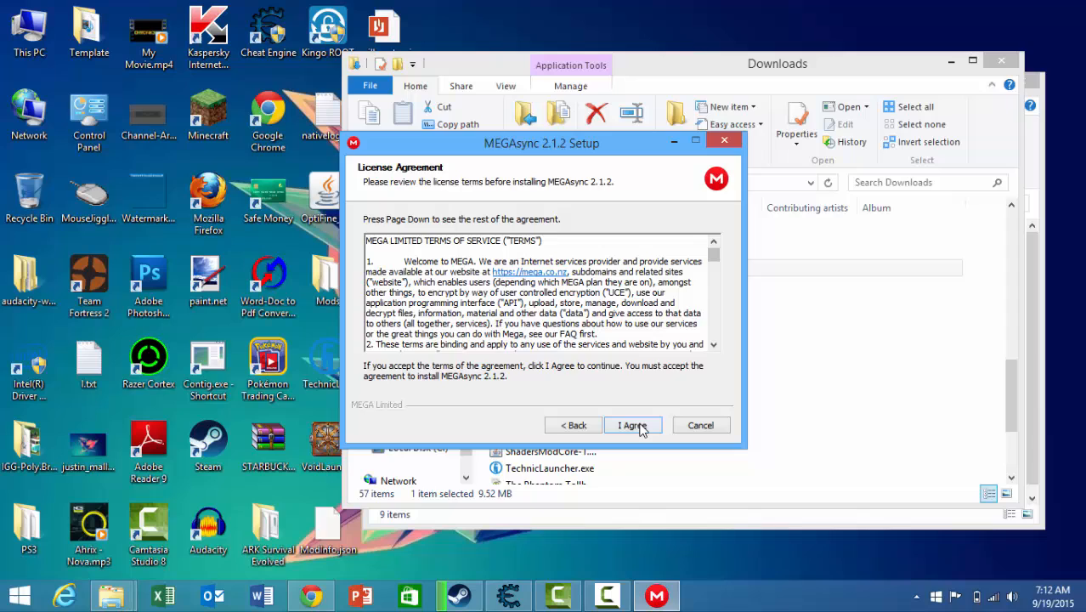
click(632, 425)
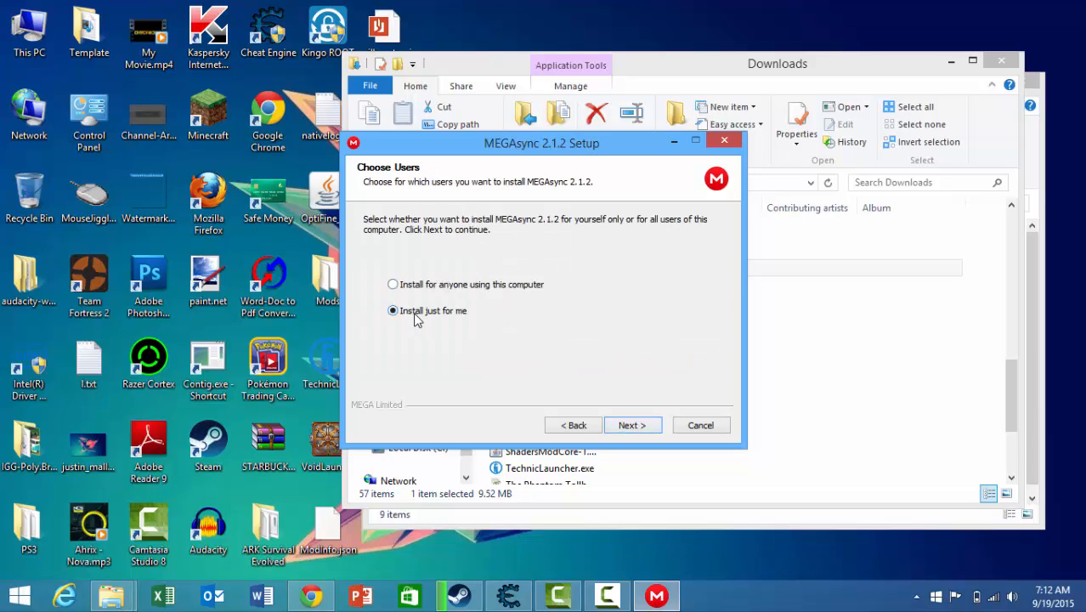
click(393, 284)
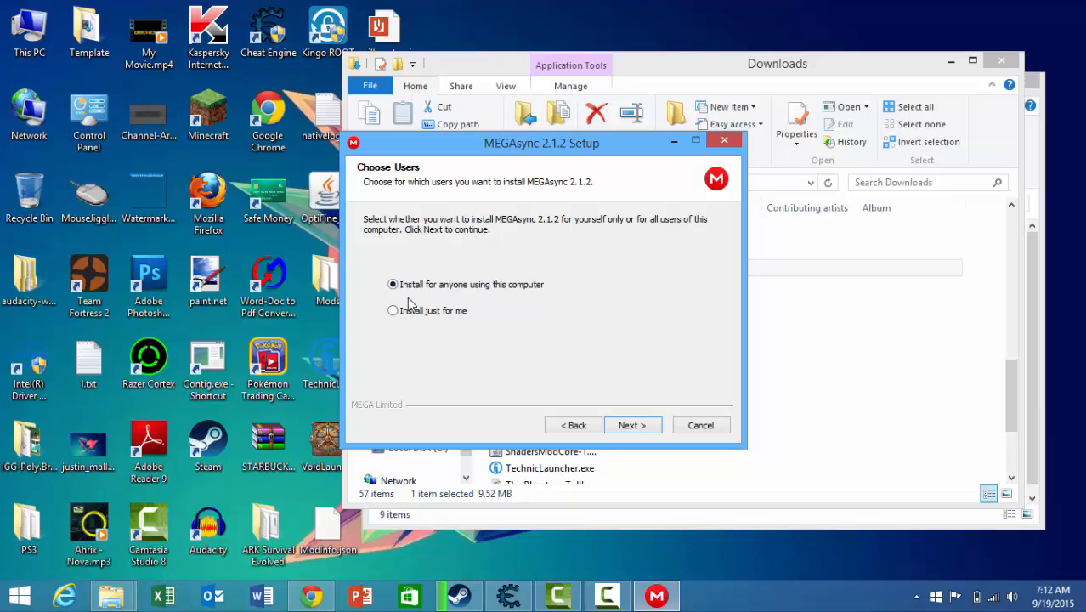
mouse_move(535, 295)
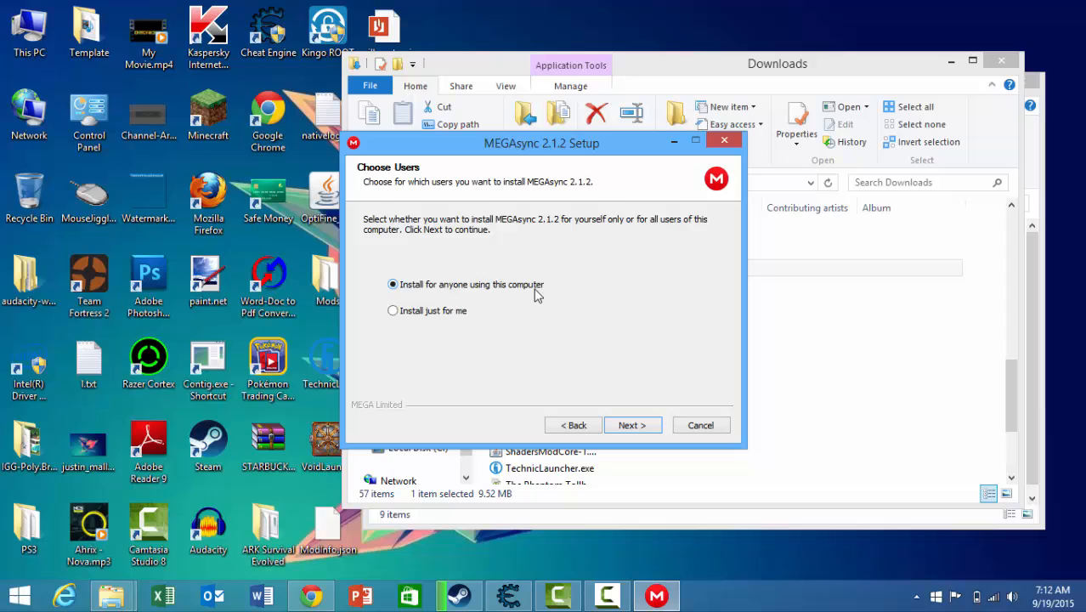
mouse_move(547, 295)
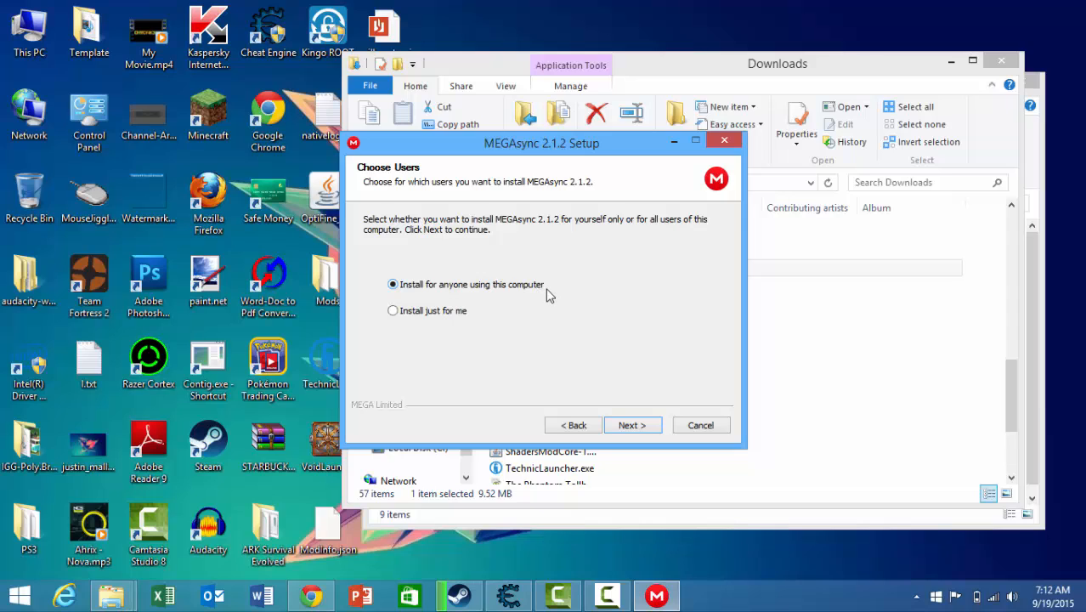
mouse_move(429, 212)
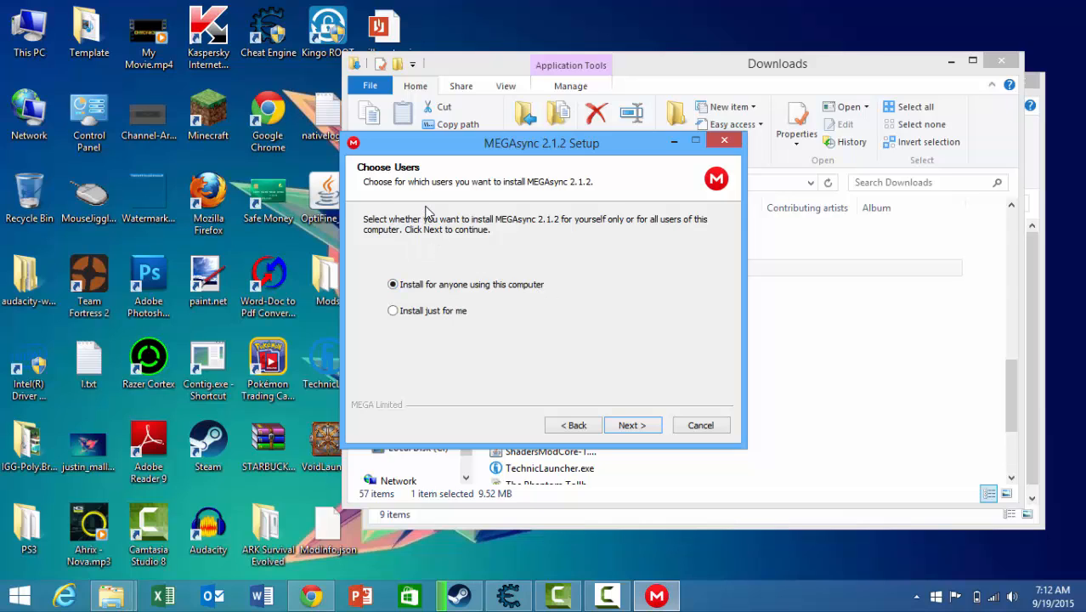
mouse_move(417, 257)
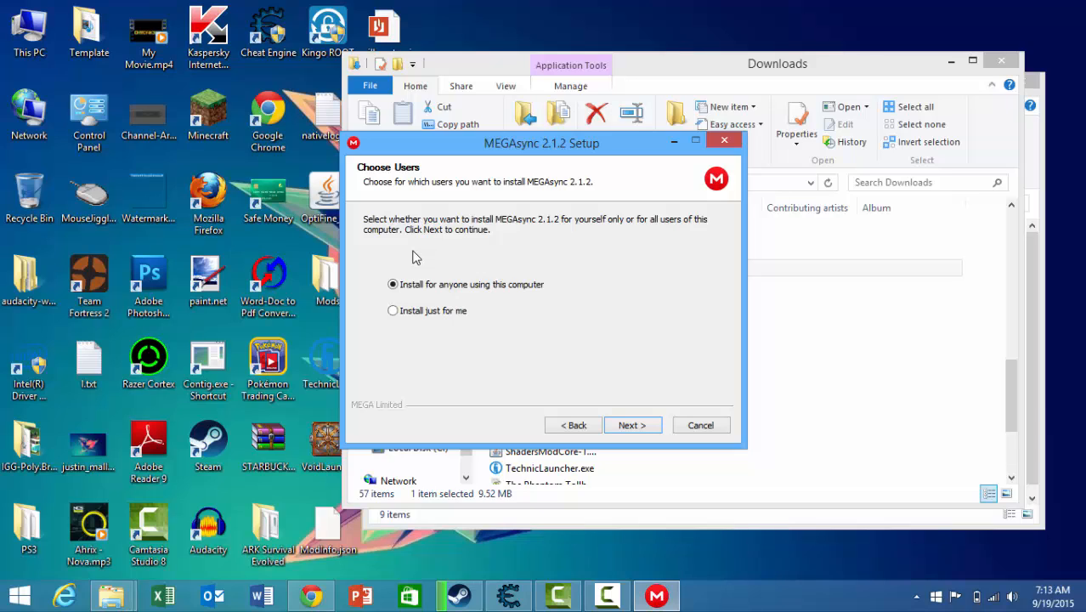
mouse_move(450, 302)
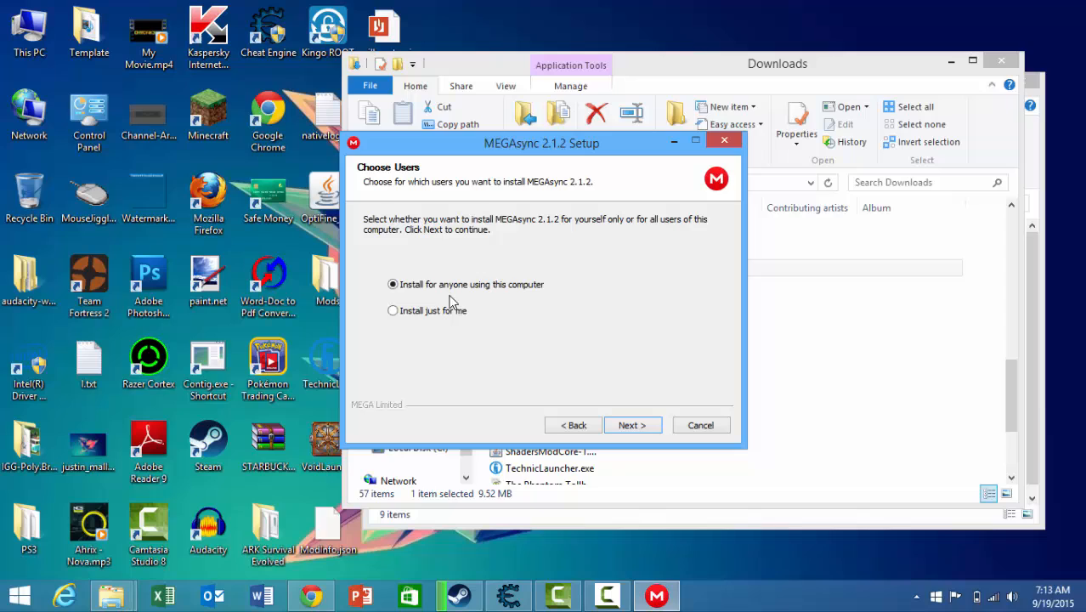
mouse_move(424, 325)
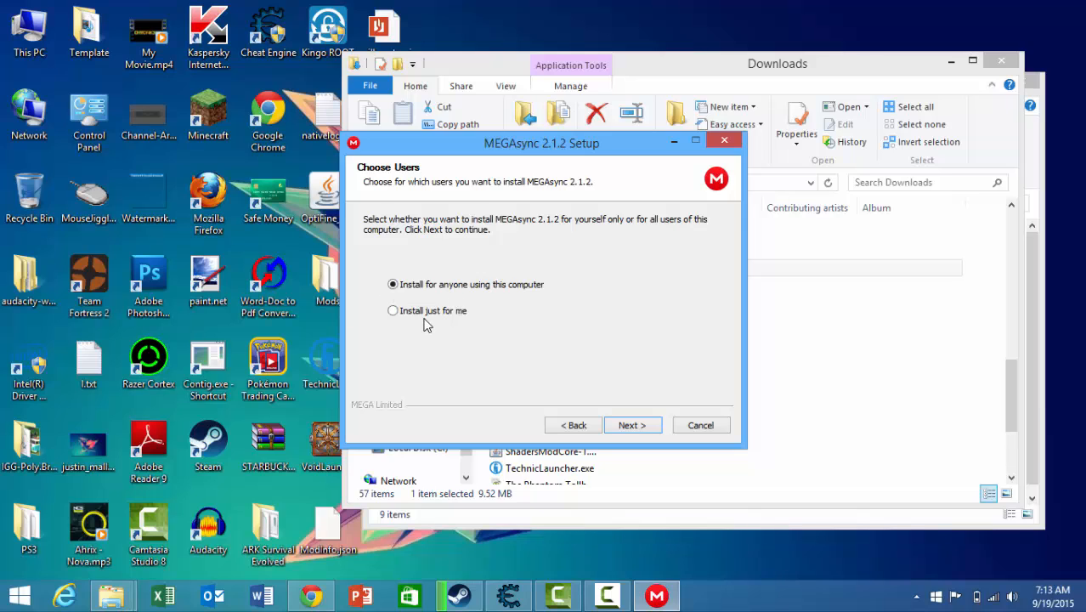
click(393, 310)
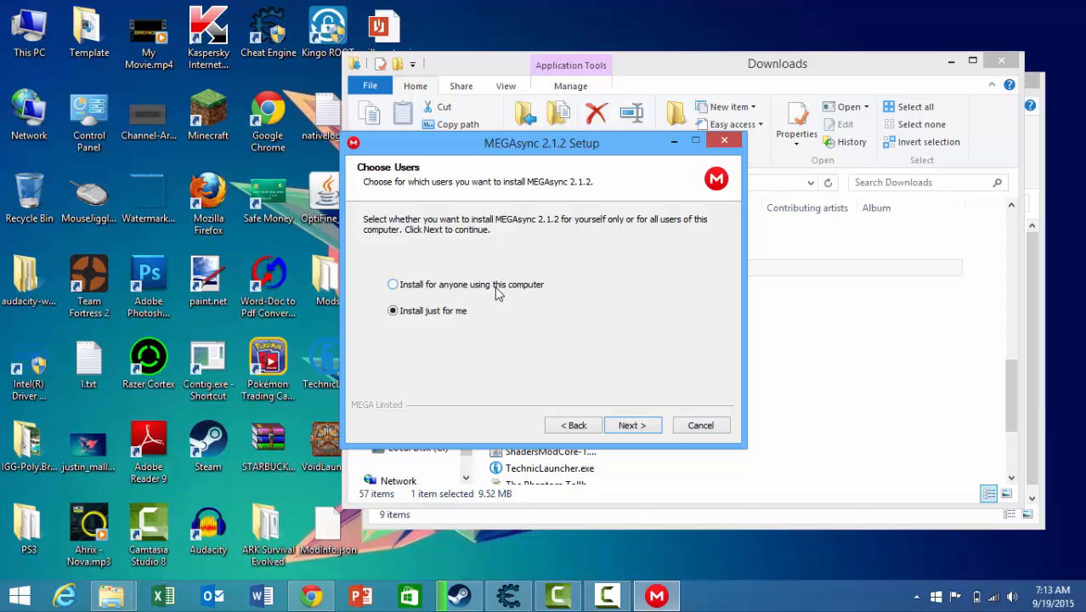
Switch to installing for anyone using this computer and start the MEGAsync 2.1.2 installation.
click(392, 284)
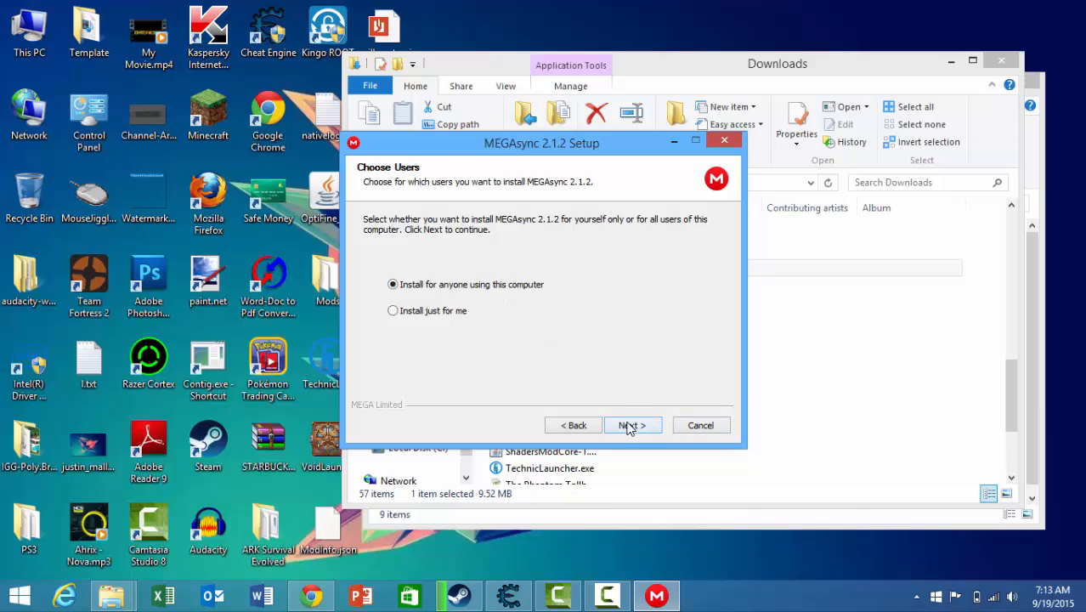
click(632, 424)
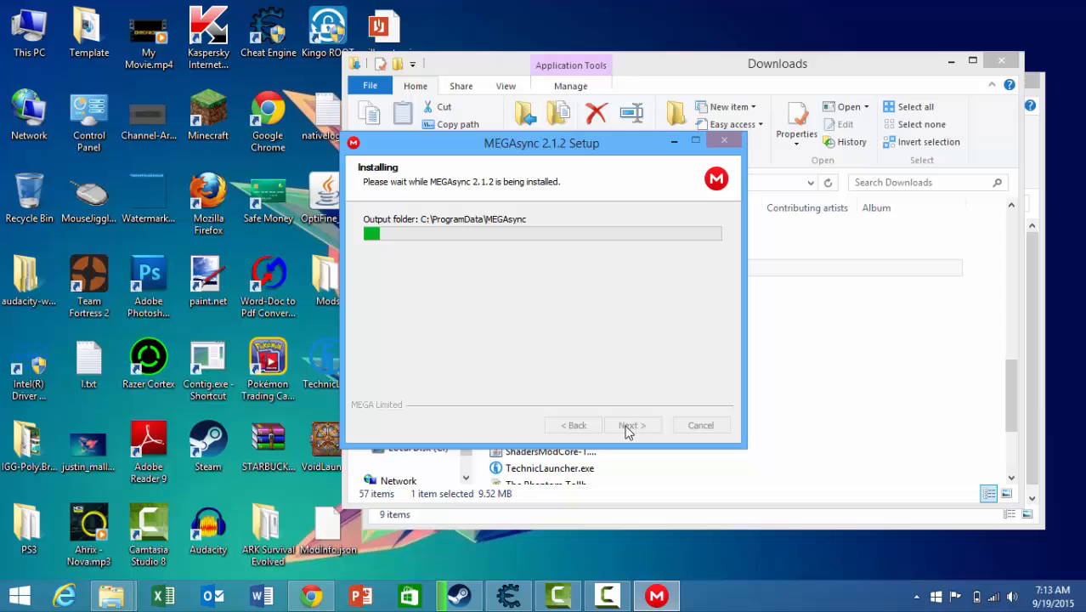
mouse_move(620, 429)
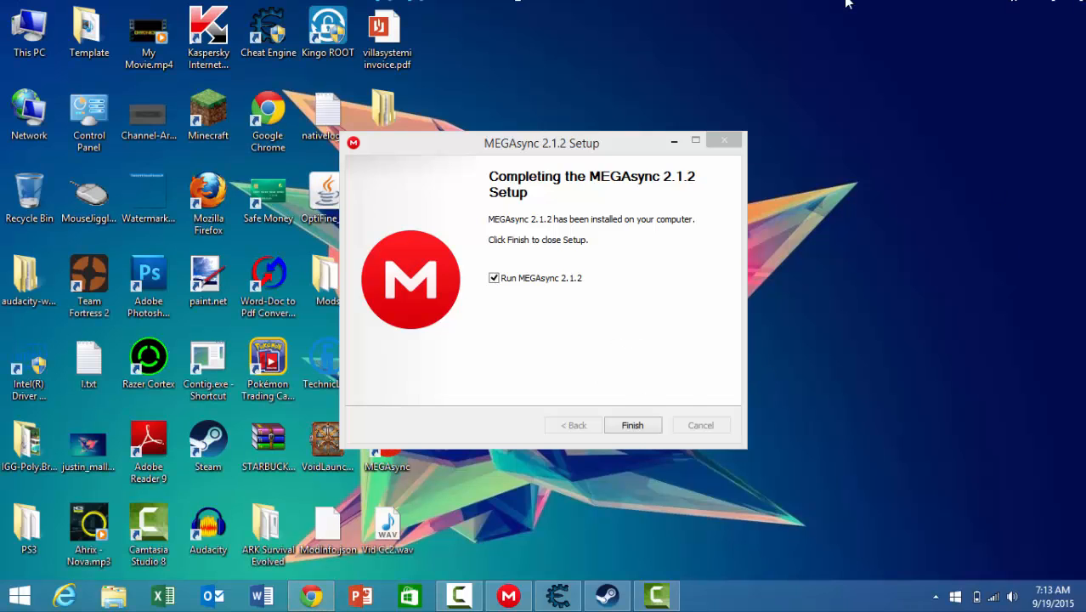
mouse_move(574, 424)
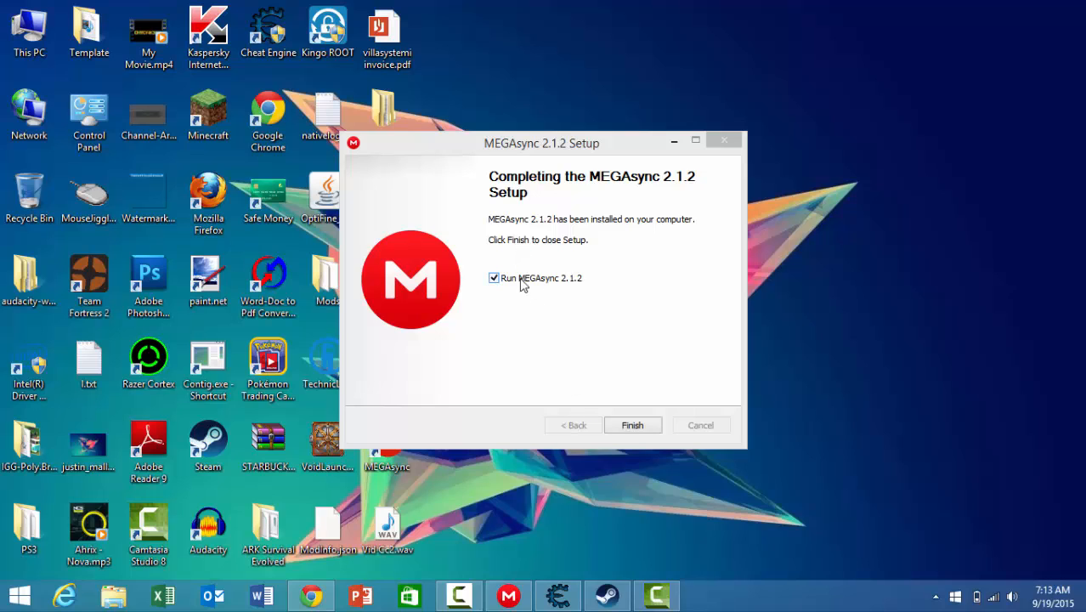
mouse_move(632, 425)
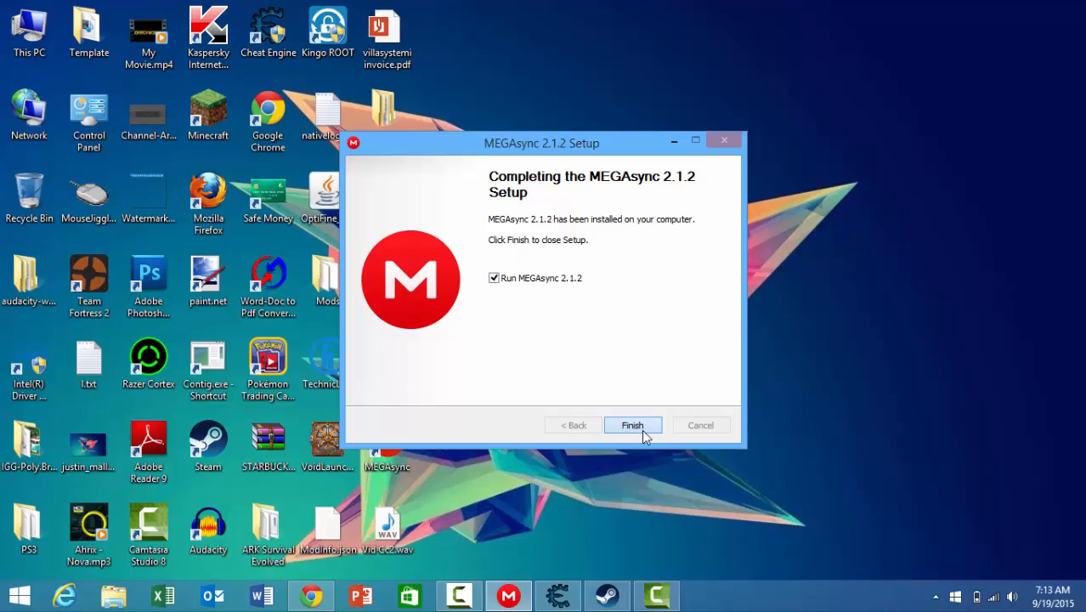
Finish installation, launch MEGAsync, and toggle between the new and existing account options.
click(632, 425)
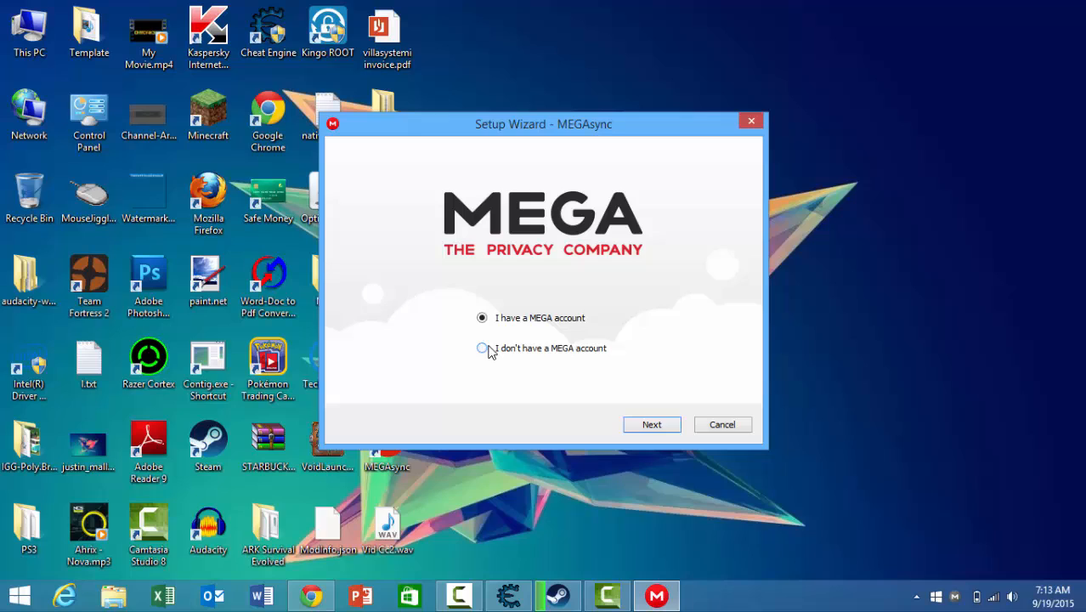
click(482, 347)
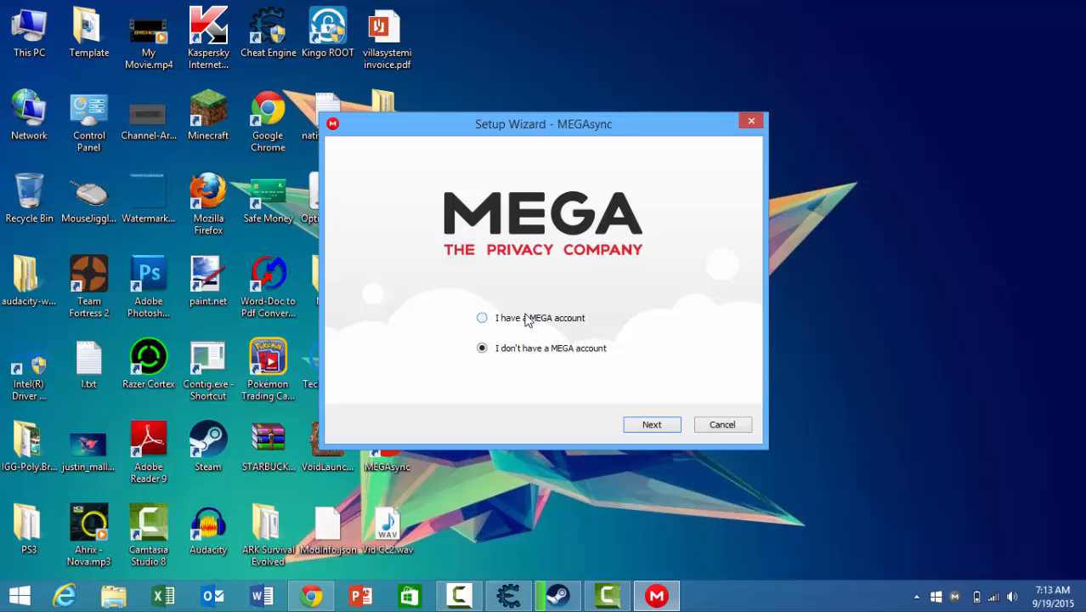
click(482, 317)
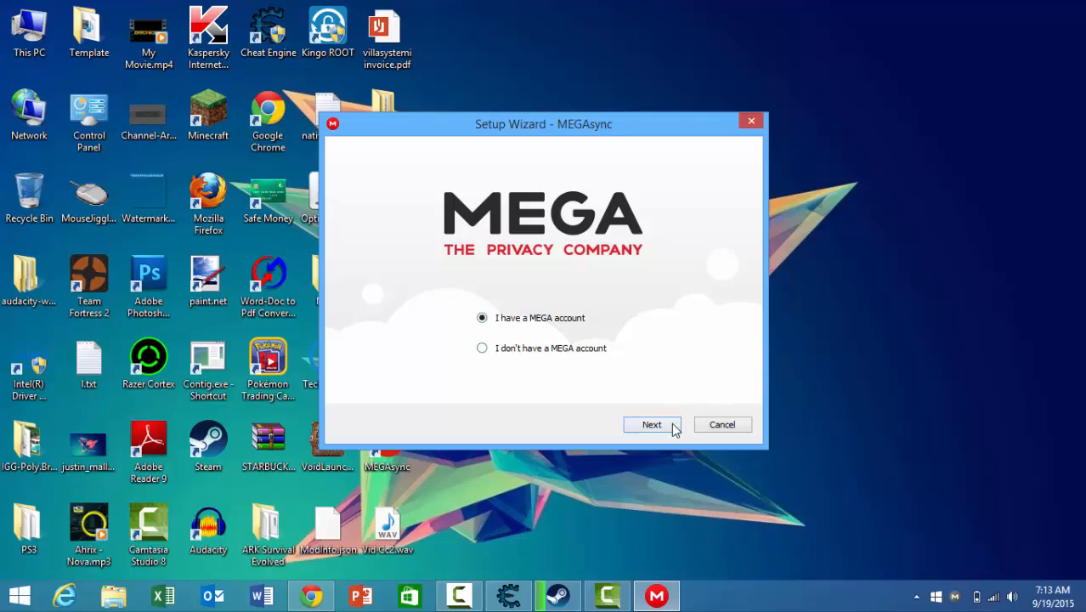
click(652, 424)
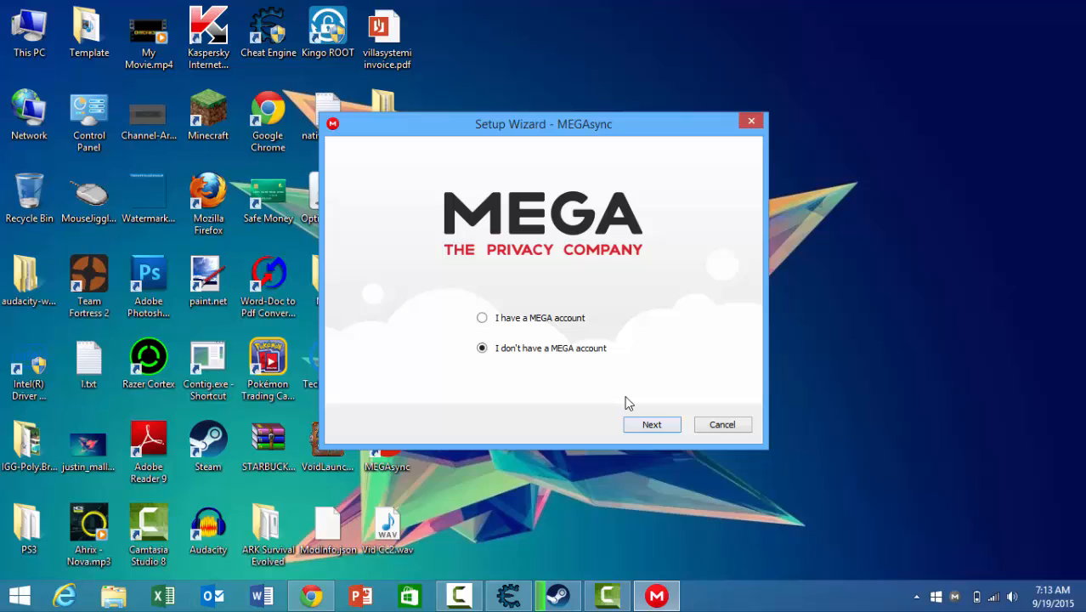
mouse_move(584, 389)
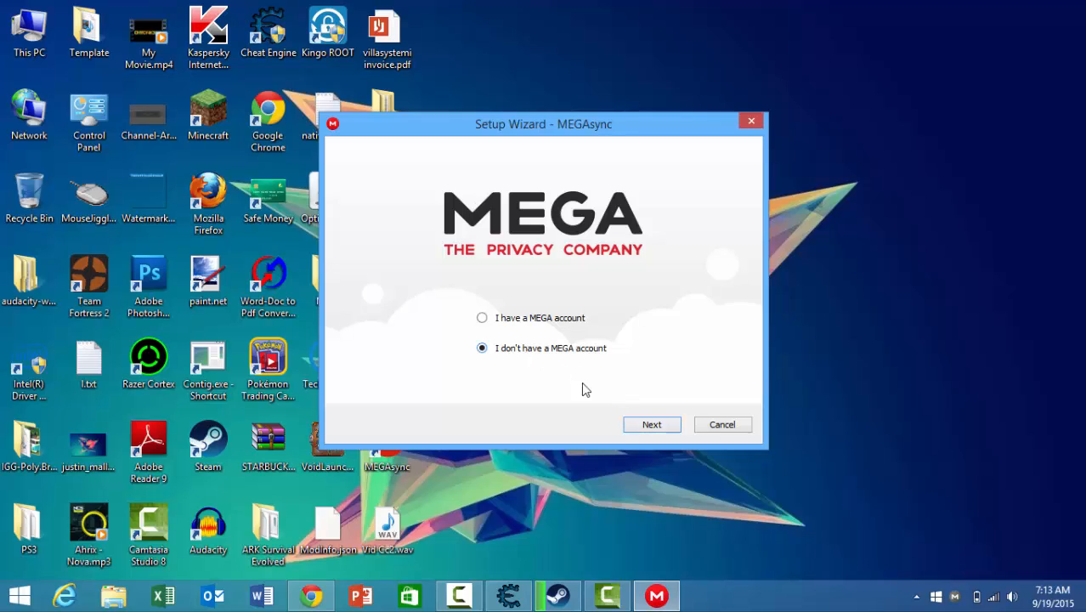
Back out of the new account form and continue as an existing account holder.
click(650, 424)
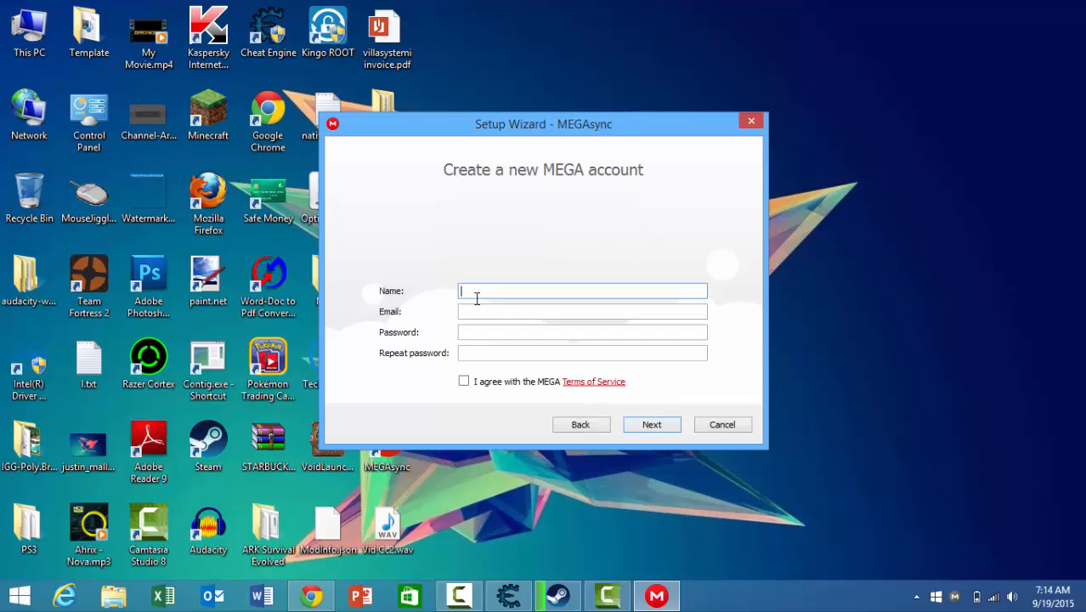
click(464, 380)
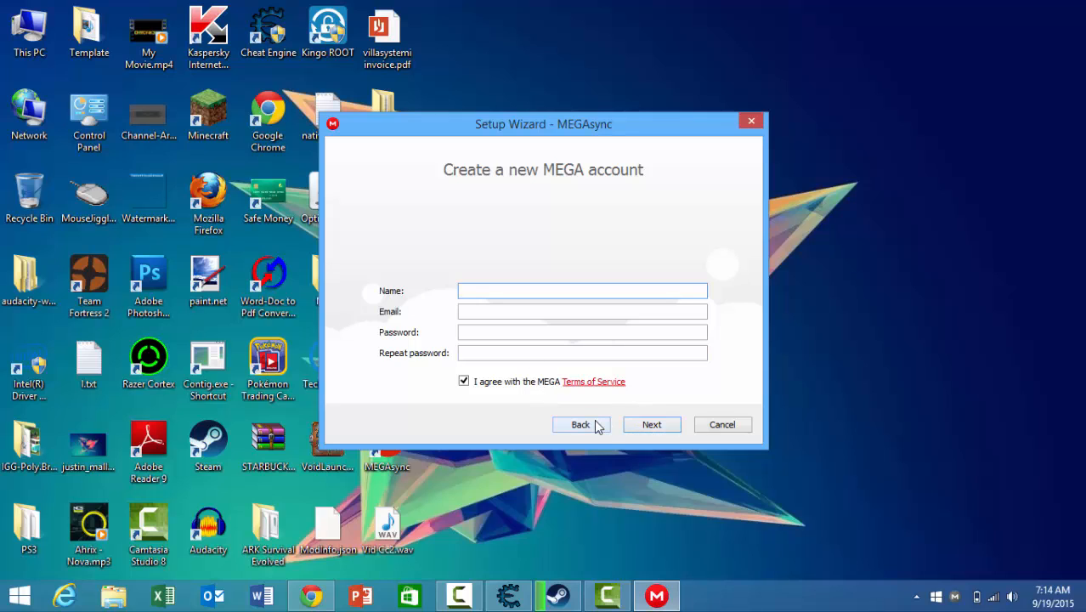
click(580, 424)
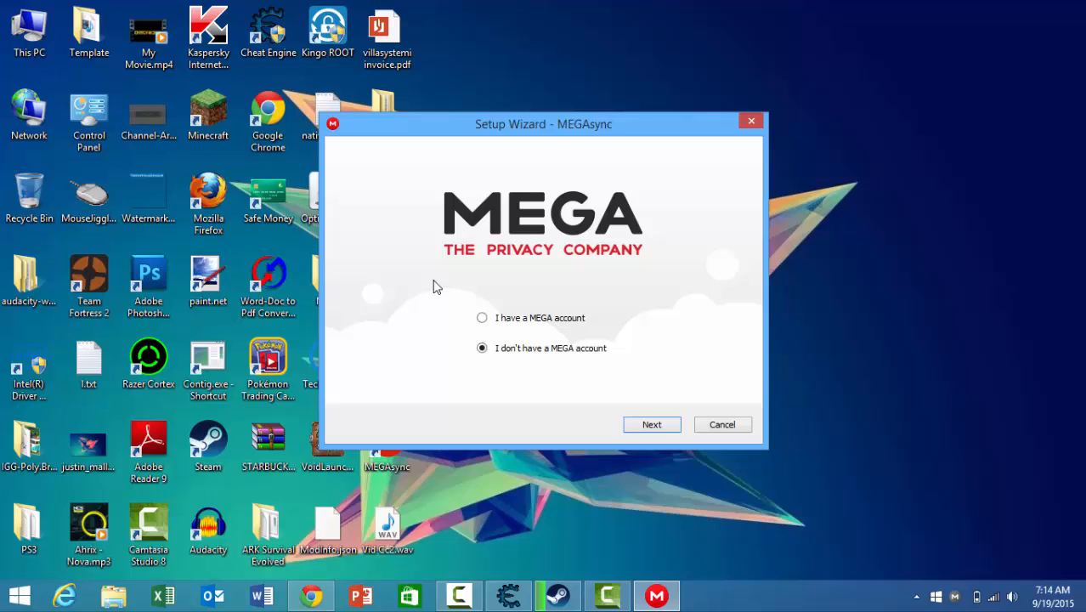
click(482, 316)
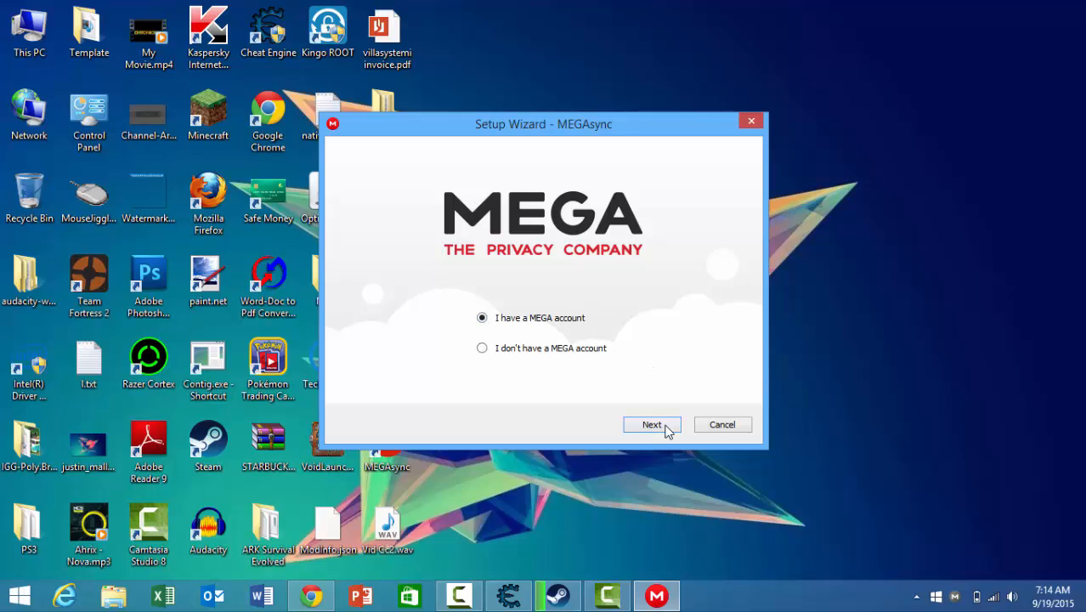
click(651, 424)
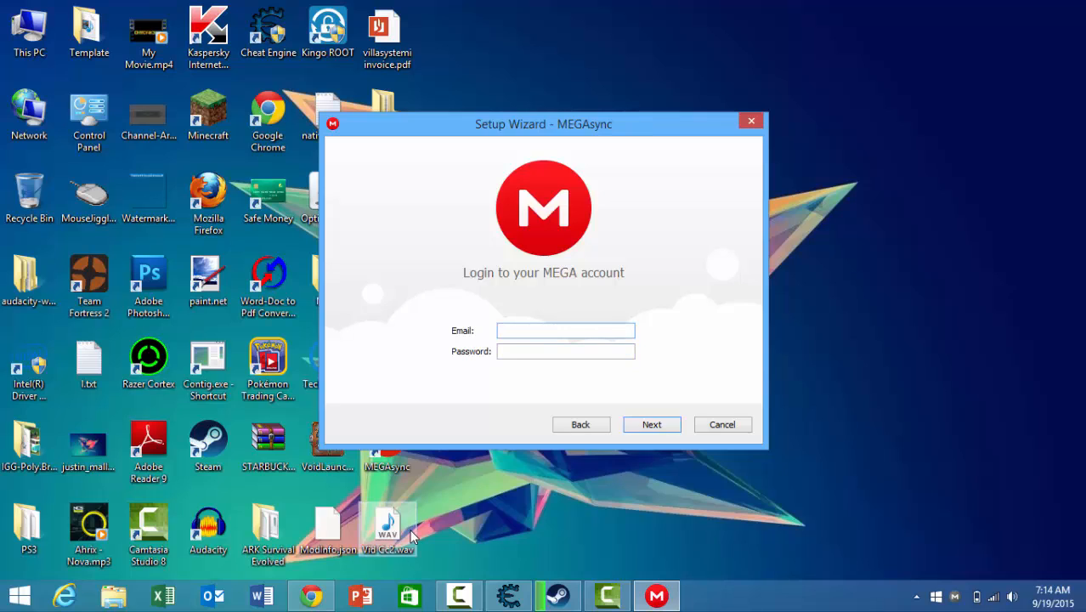
mouse_move(1010, 556)
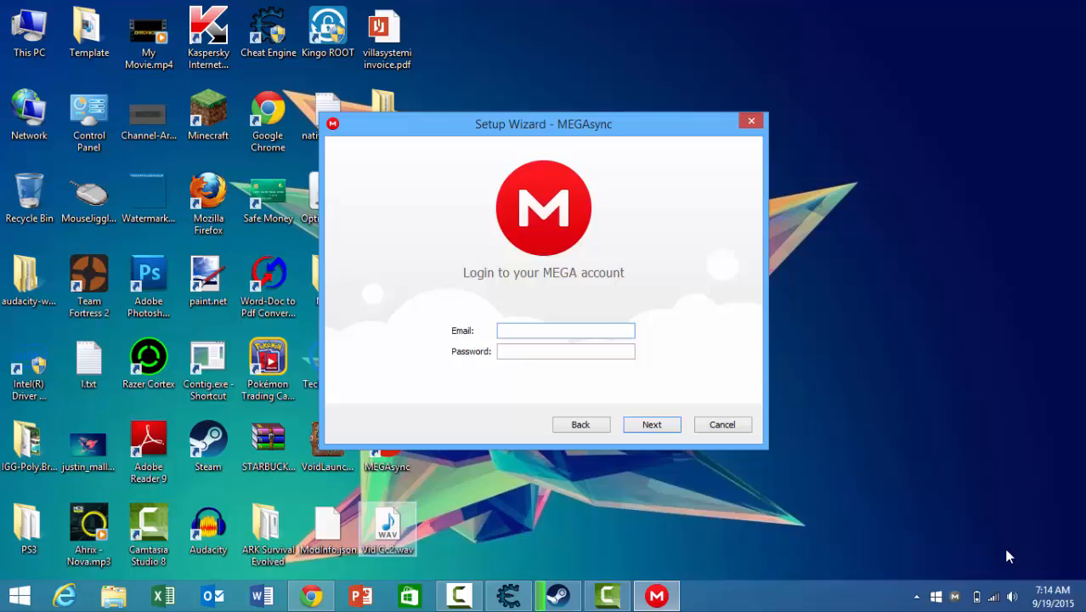
Sign in, keep Full sync with the default local folder, finish, and open the status window.
click(651, 424)
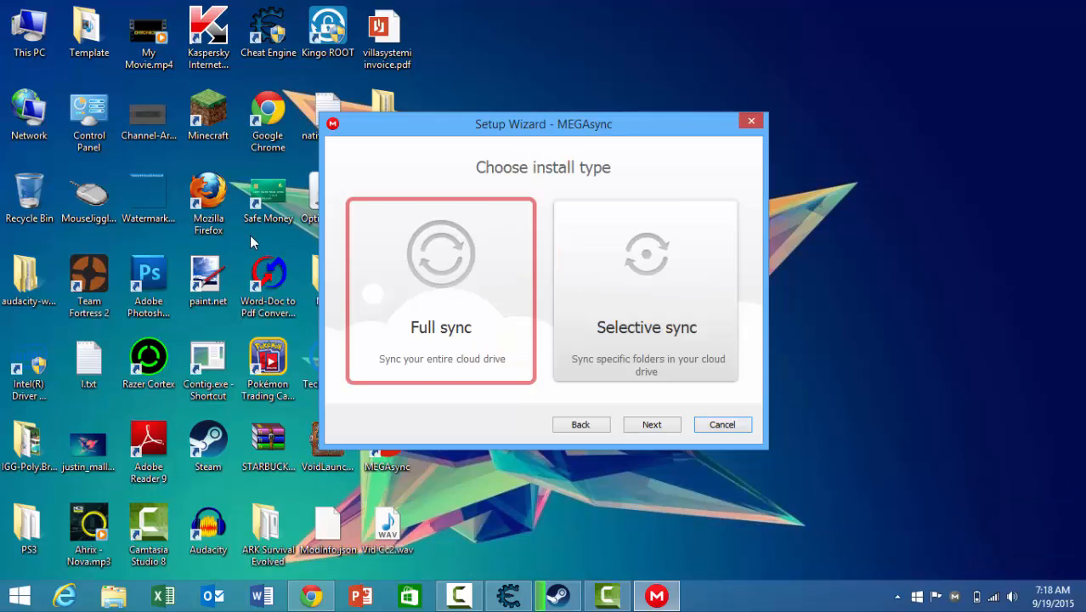
mouse_move(845, 91)
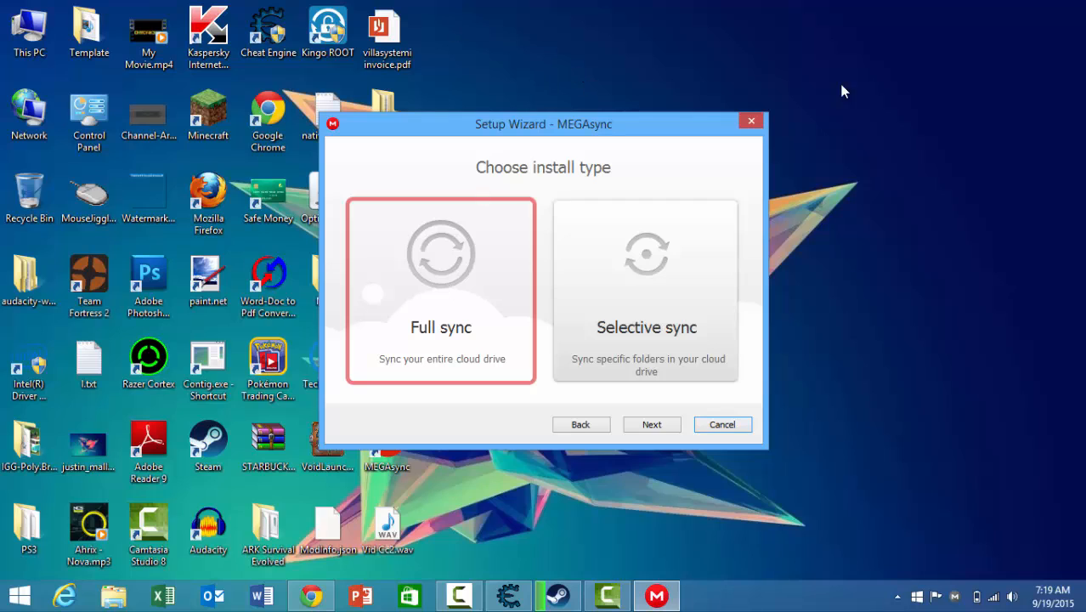
mouse_move(576, 369)
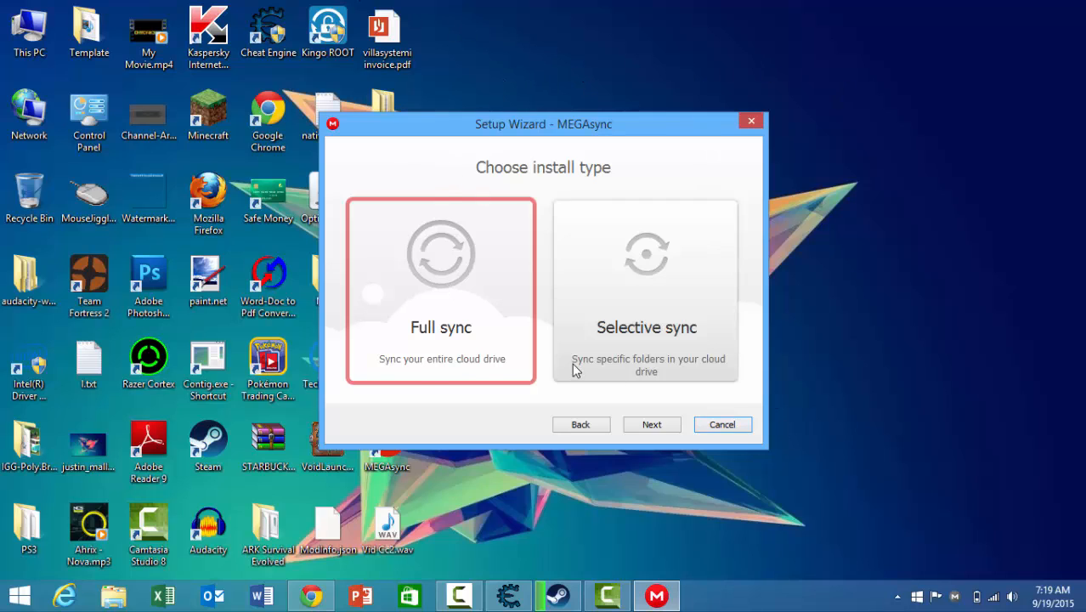
mouse_move(686, 284)
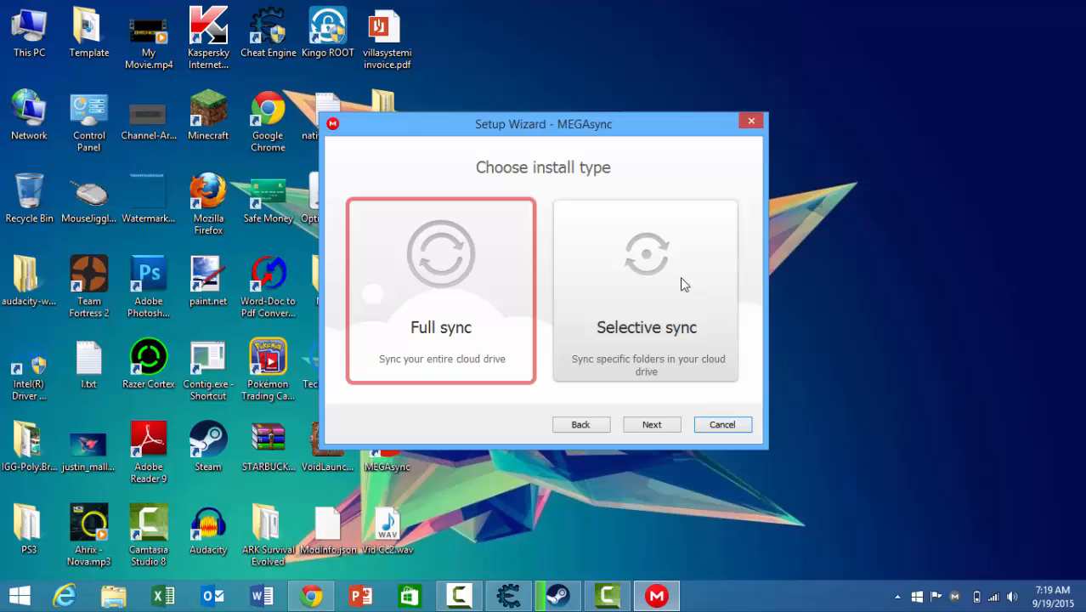
mouse_move(650, 307)
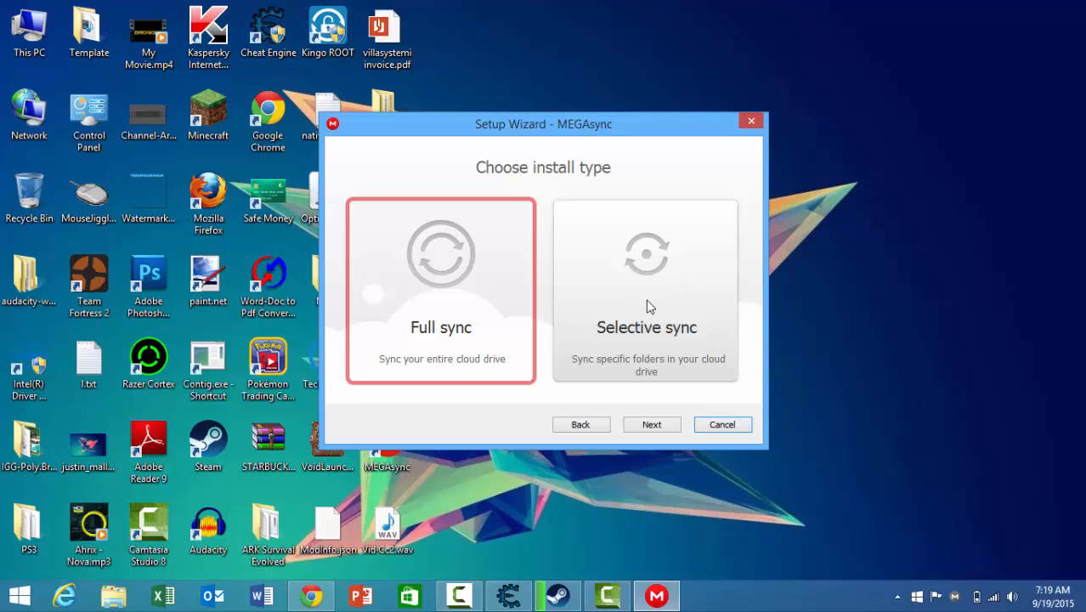
mouse_move(434, 362)
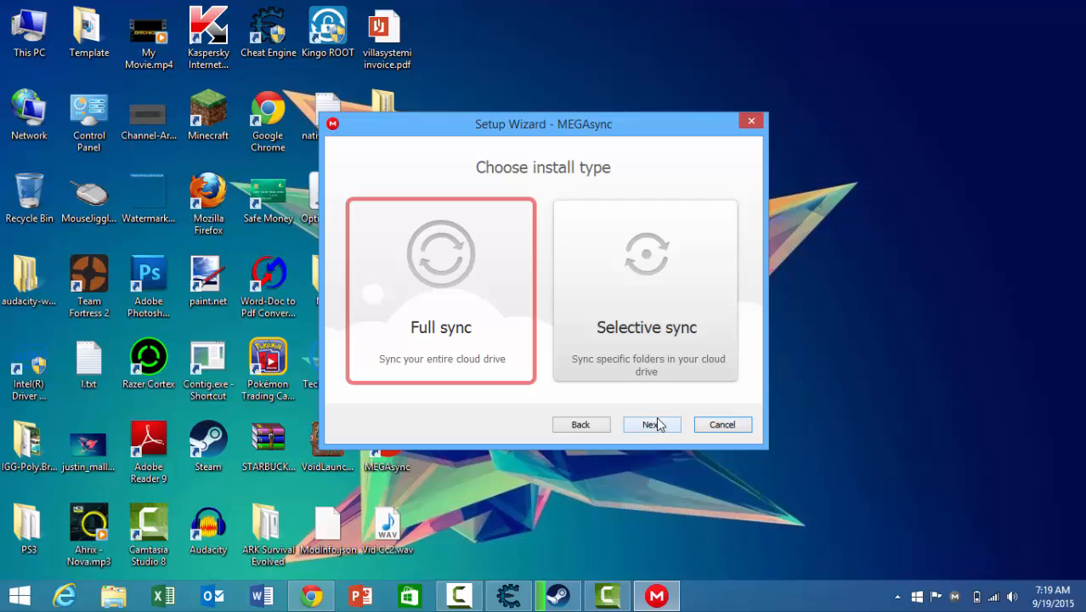
click(650, 424)
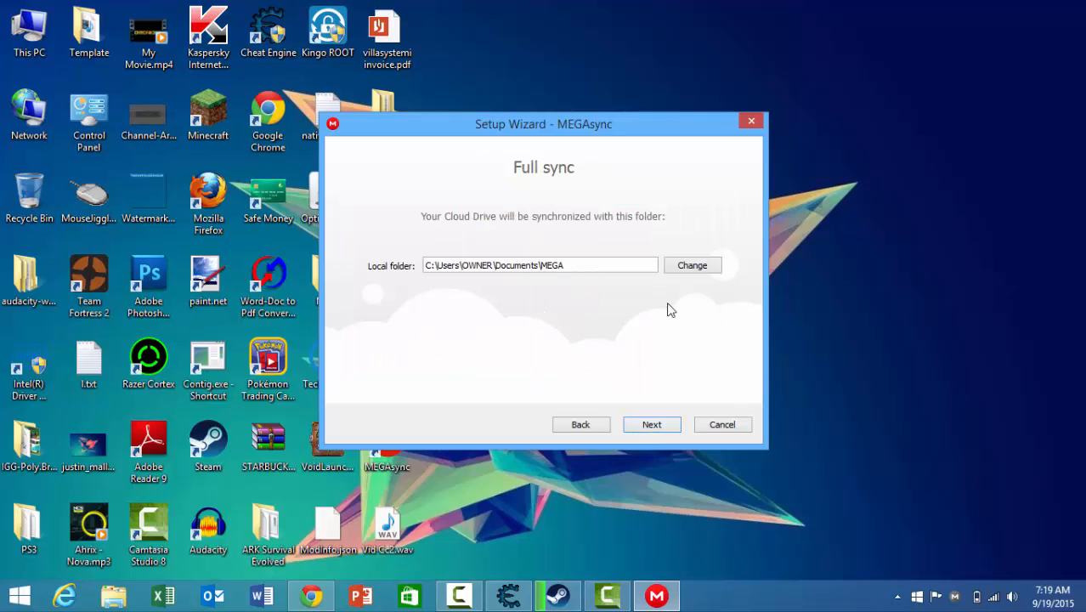
mouse_move(546, 257)
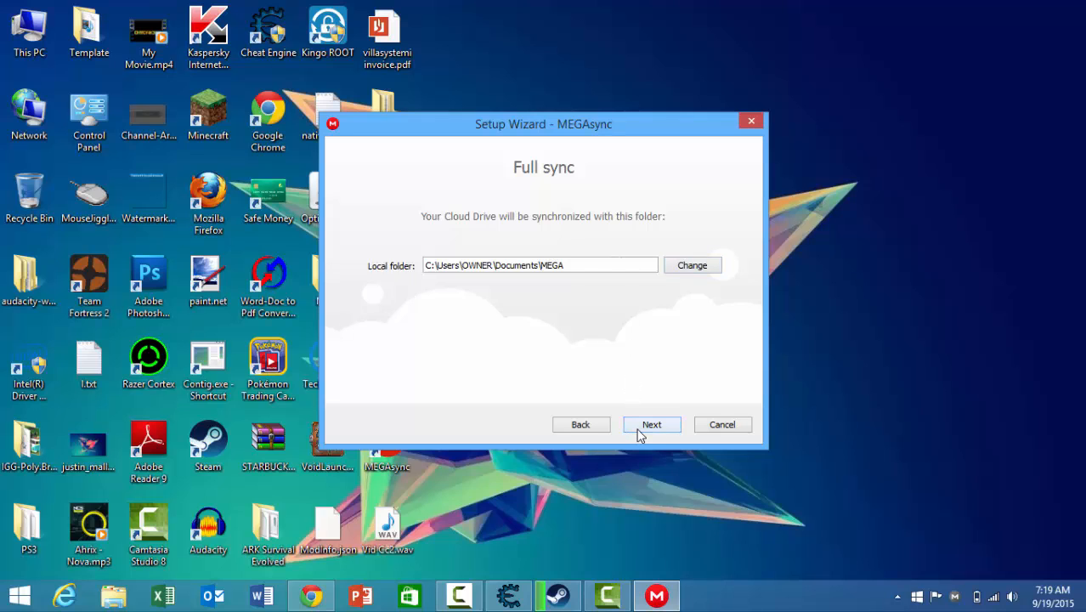
click(651, 424)
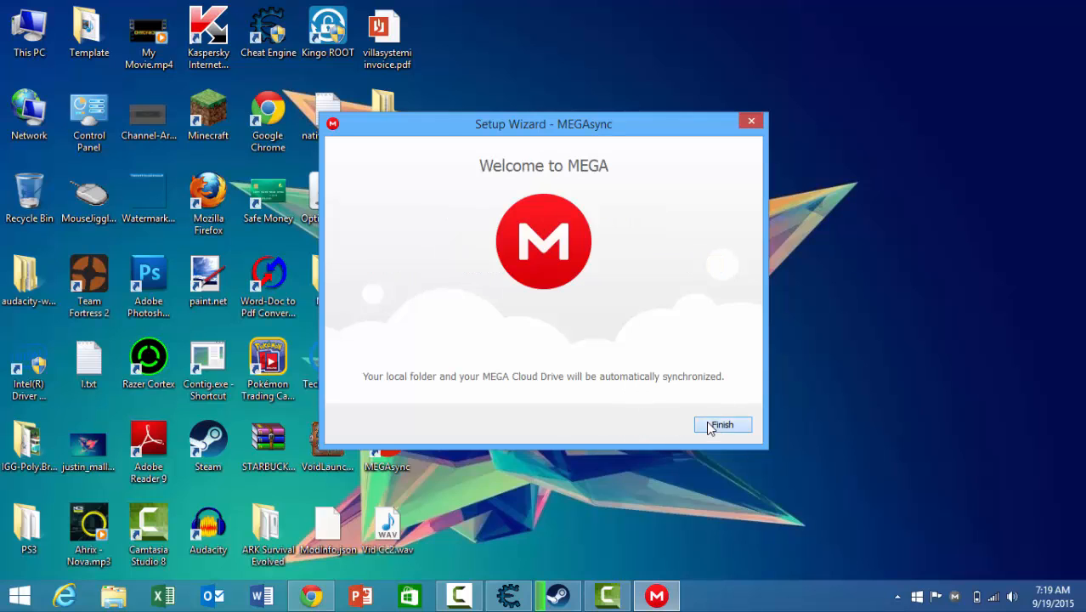
click(721, 424)
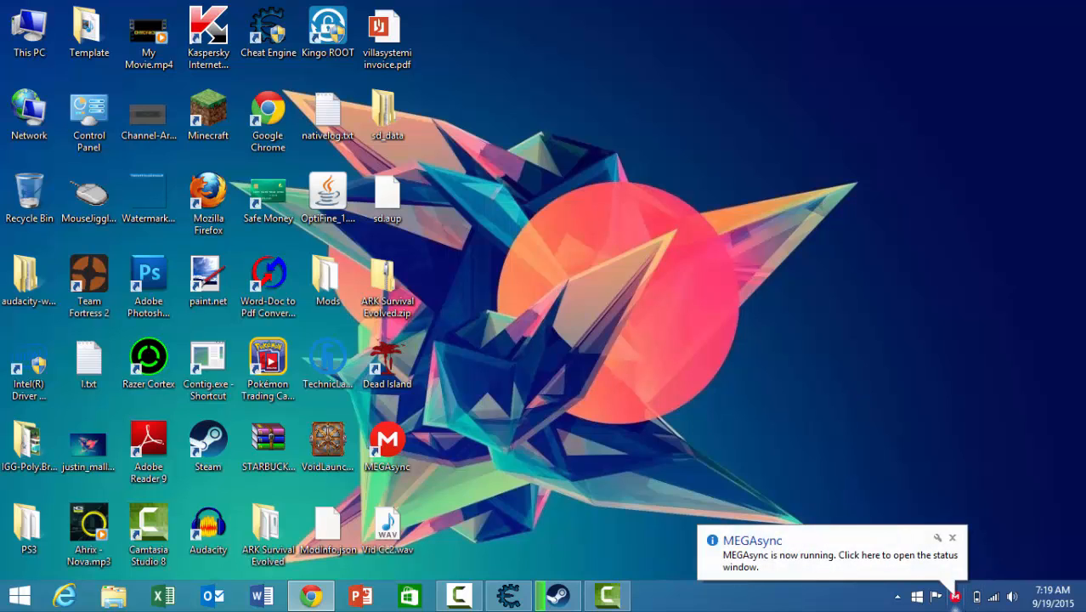
click(838, 560)
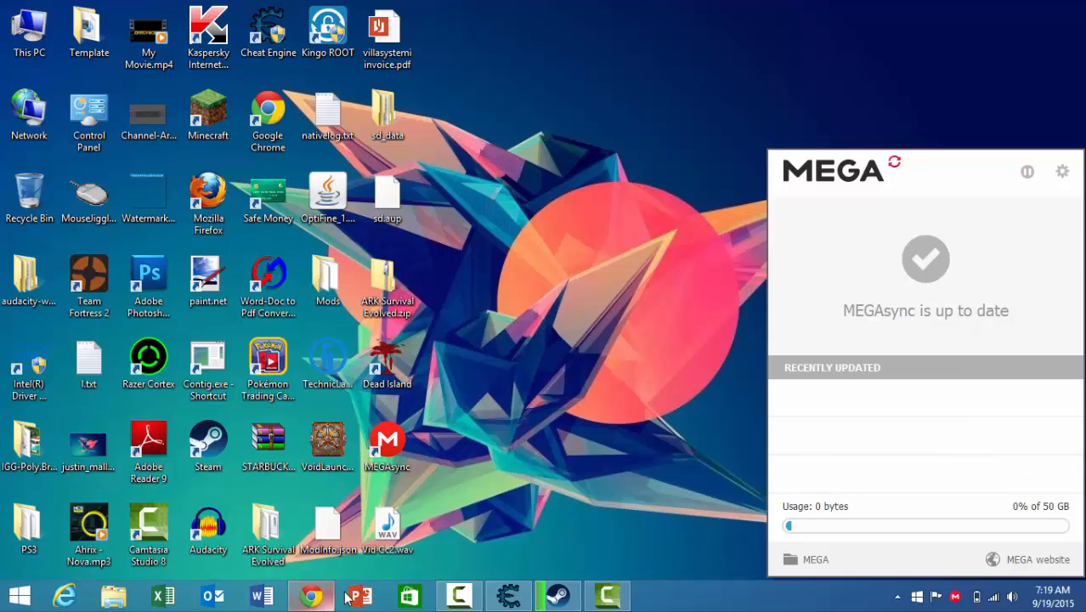
Return to Chrome, switch to the ARK Survival Evolved.zip link tab, and close the Cloud Drive tab.
click(309, 595)
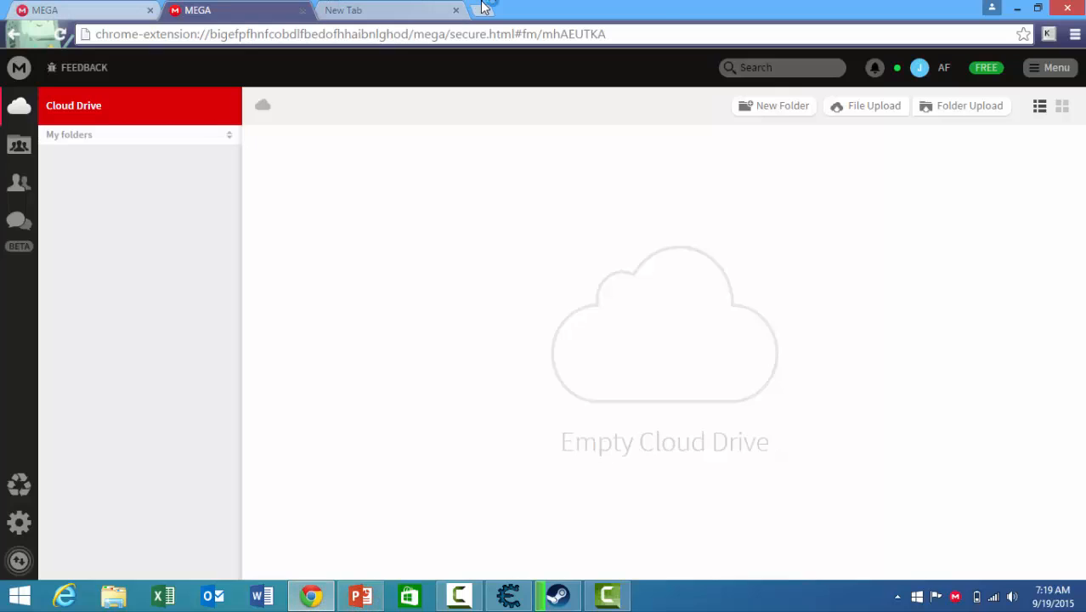
click(382, 10)
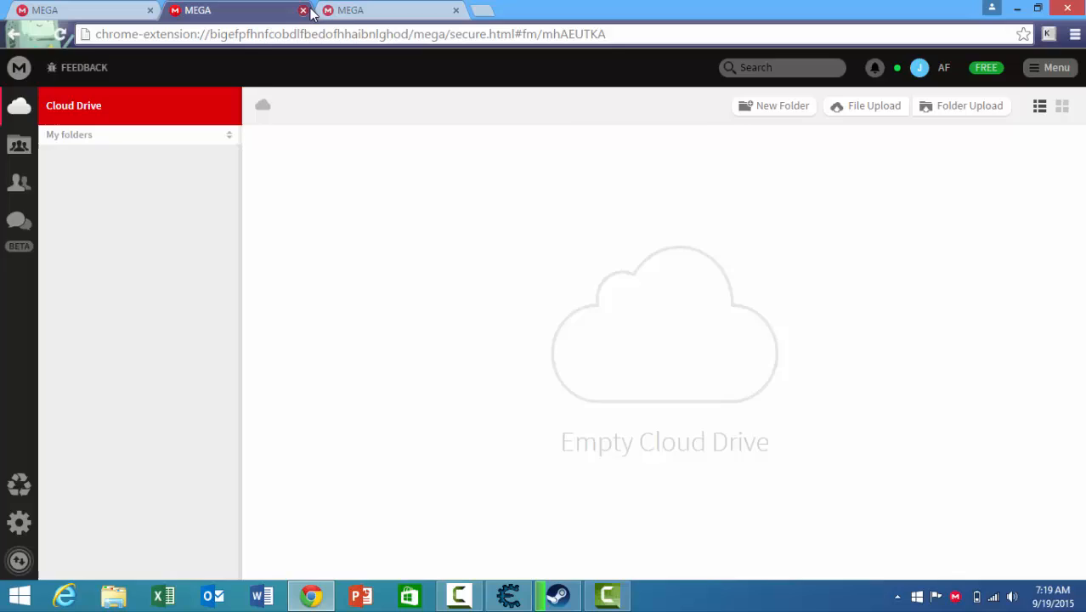
click(303, 10)
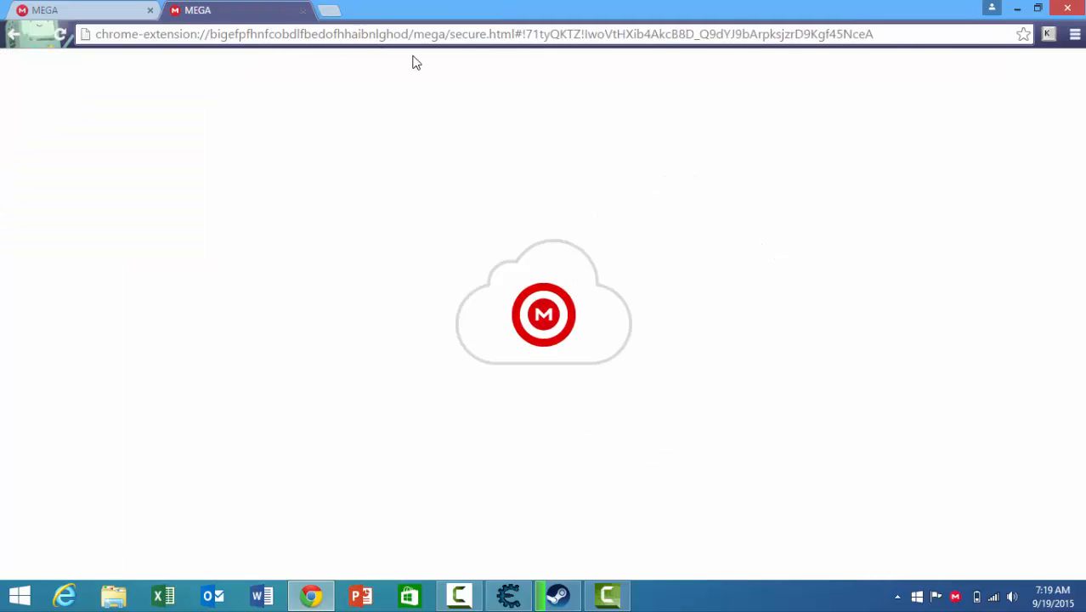
mouse_move(473, 72)
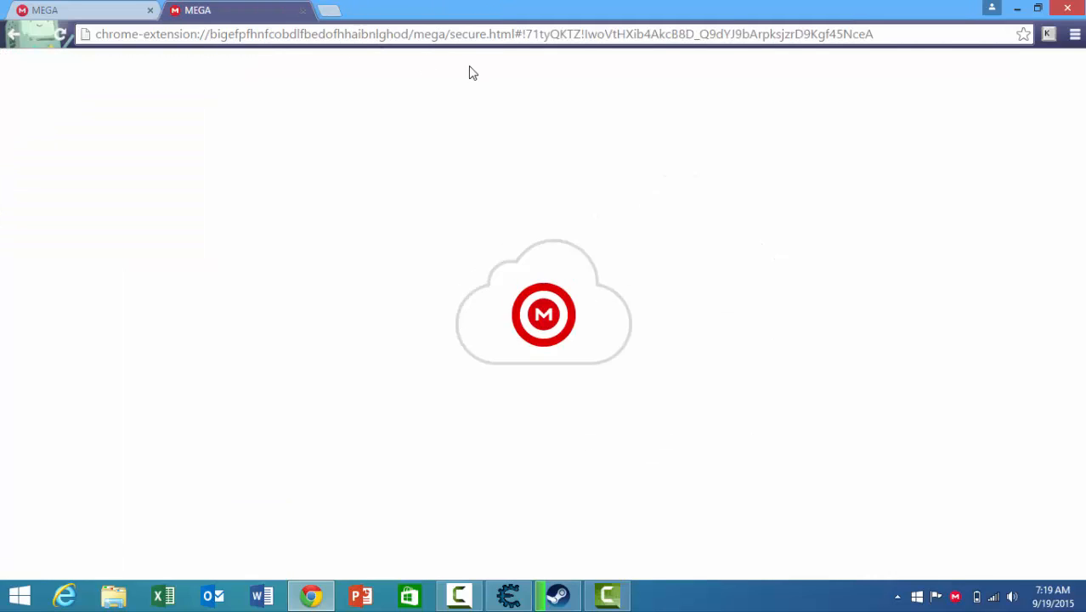
mouse_move(464, 62)
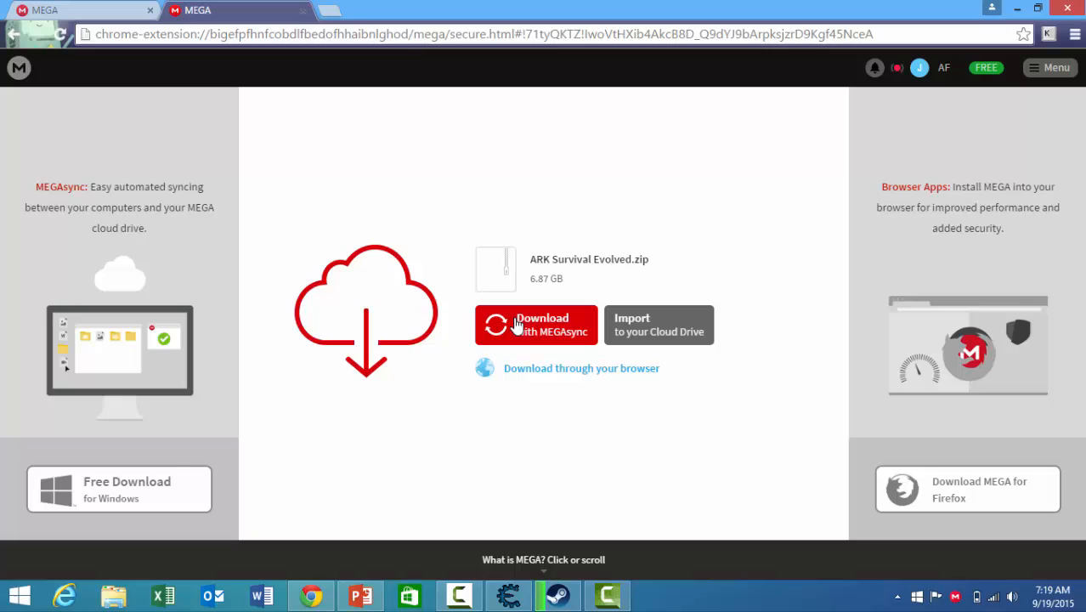
mouse_move(558, 168)
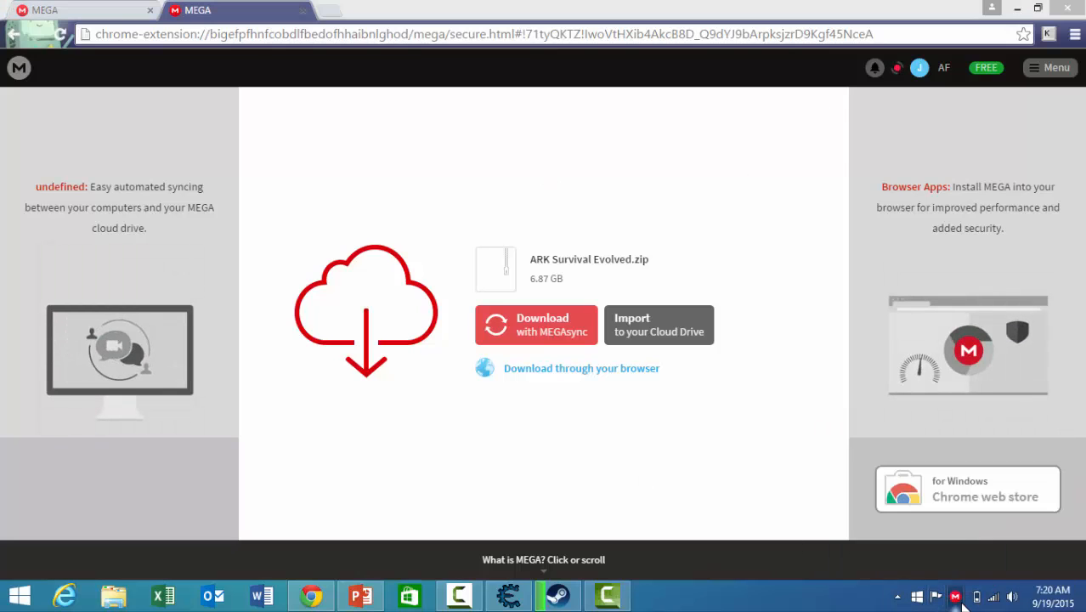
Choose 'Download with MEGAsync' for ARK Survival Evolved.zip to open the folder prompt.
click(955, 596)
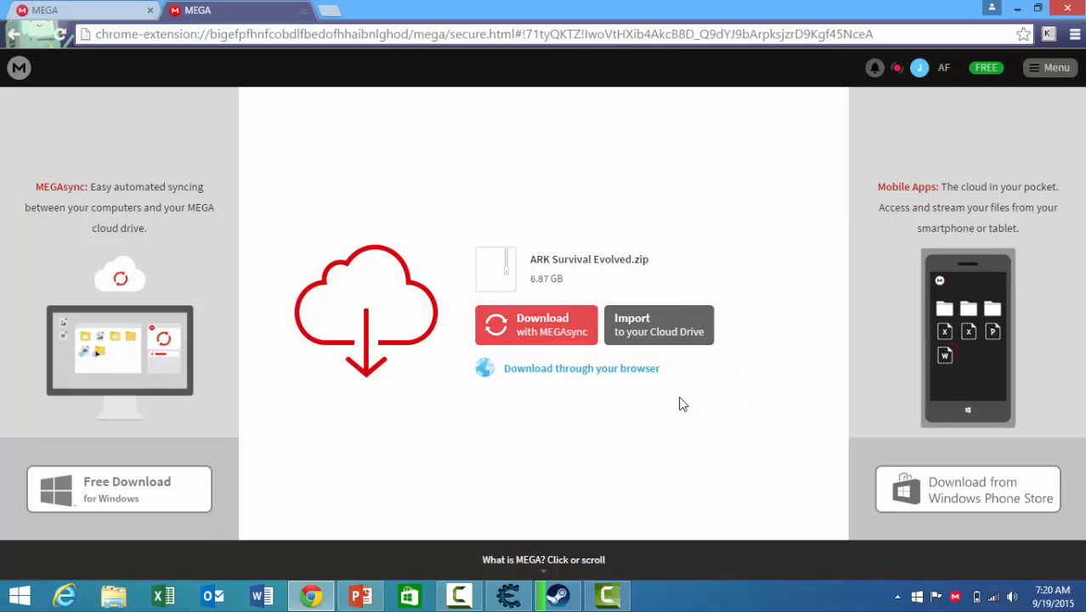
mouse_move(560, 323)
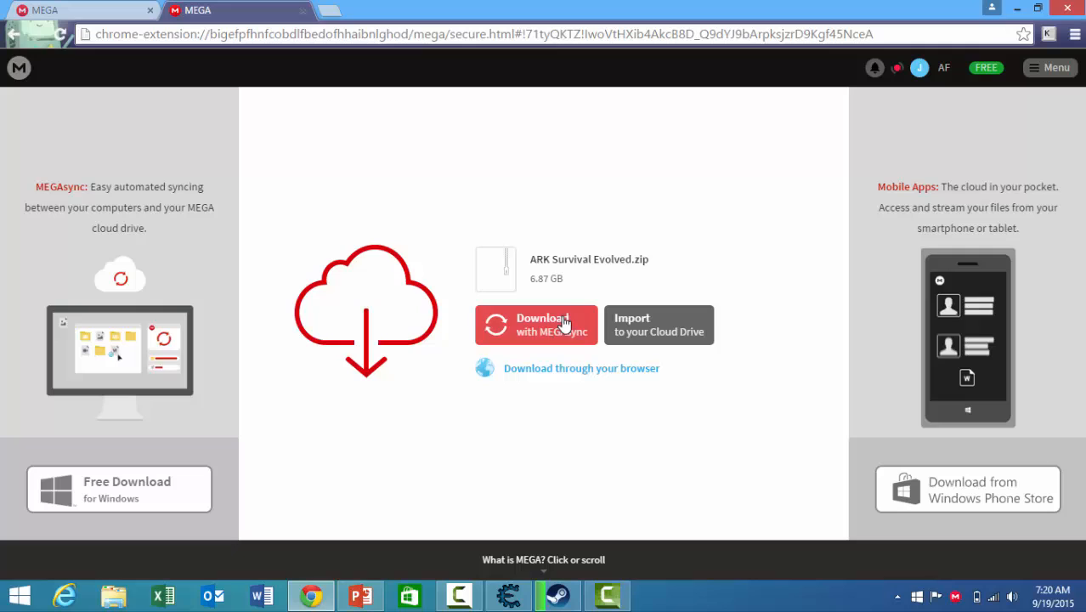
click(535, 324)
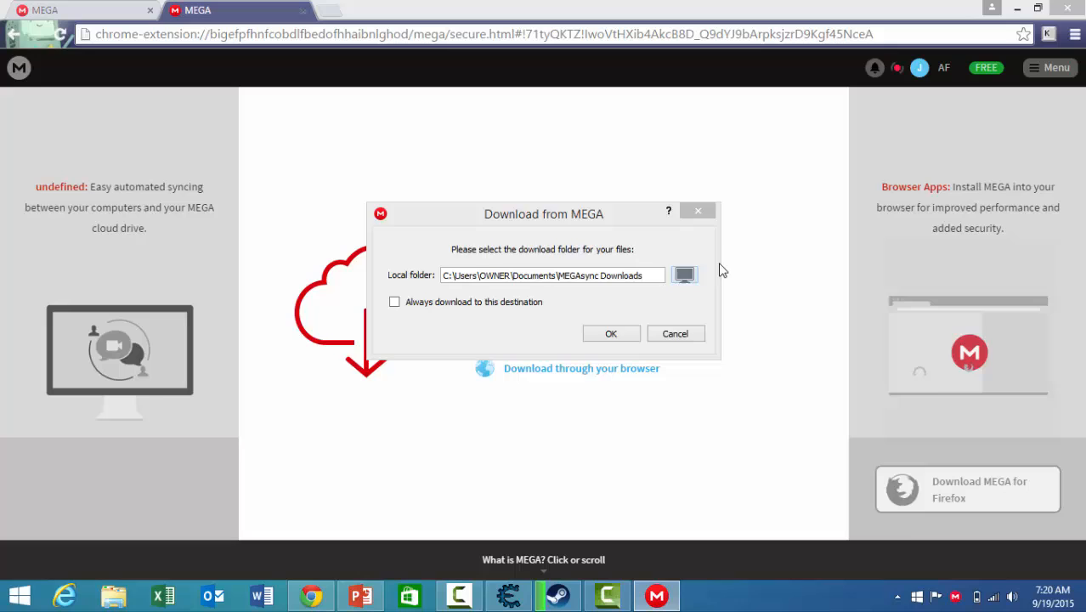
Confirm MEGAsync Downloads as the destination for ARK Survival Evolved.zip, re-requesting once.
click(685, 275)
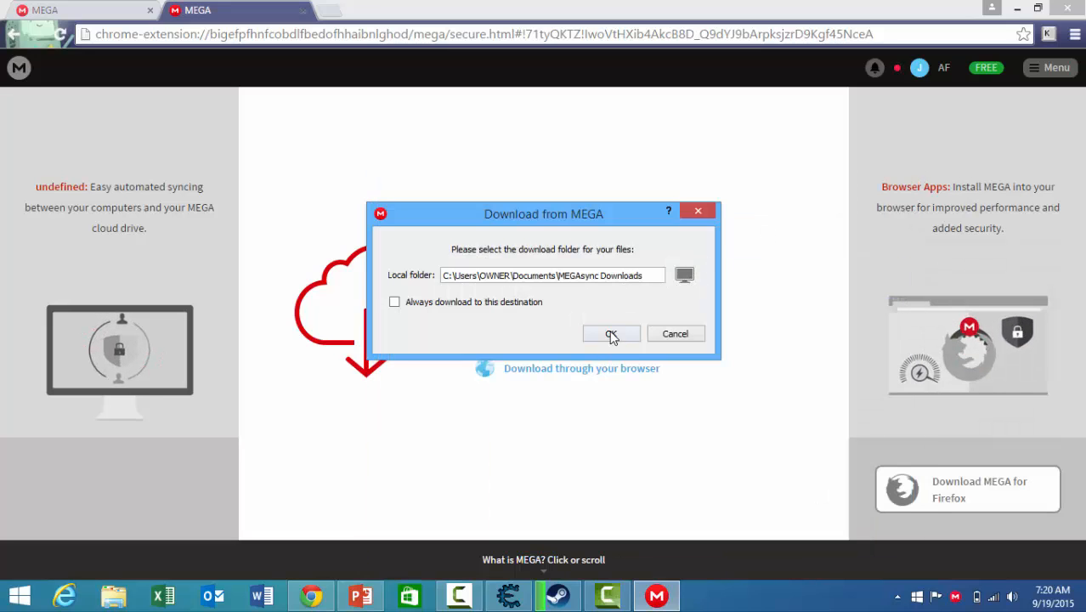
click(611, 333)
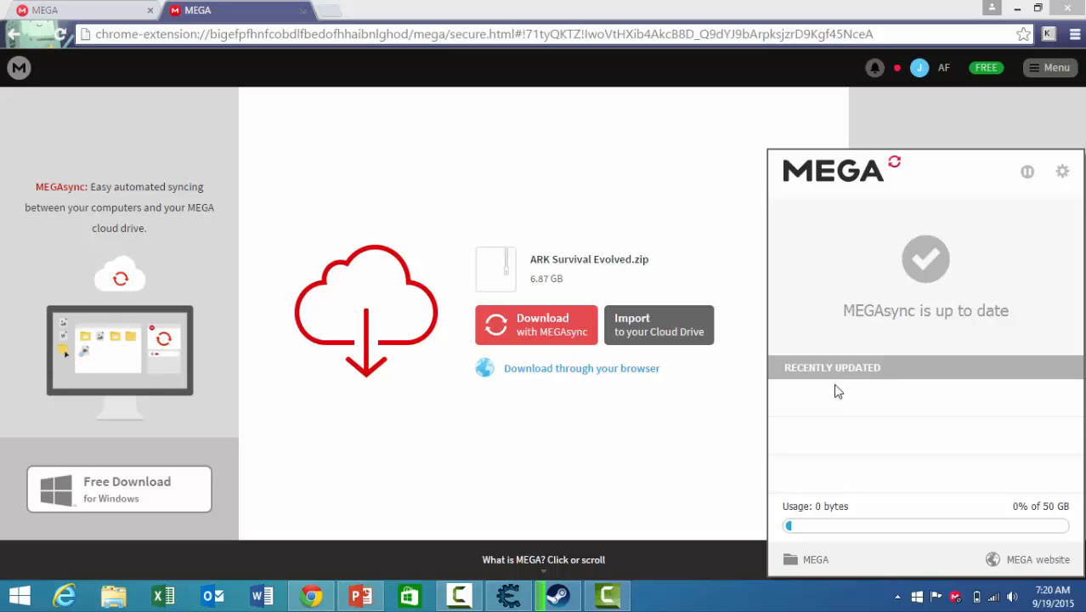
mouse_move(980, 346)
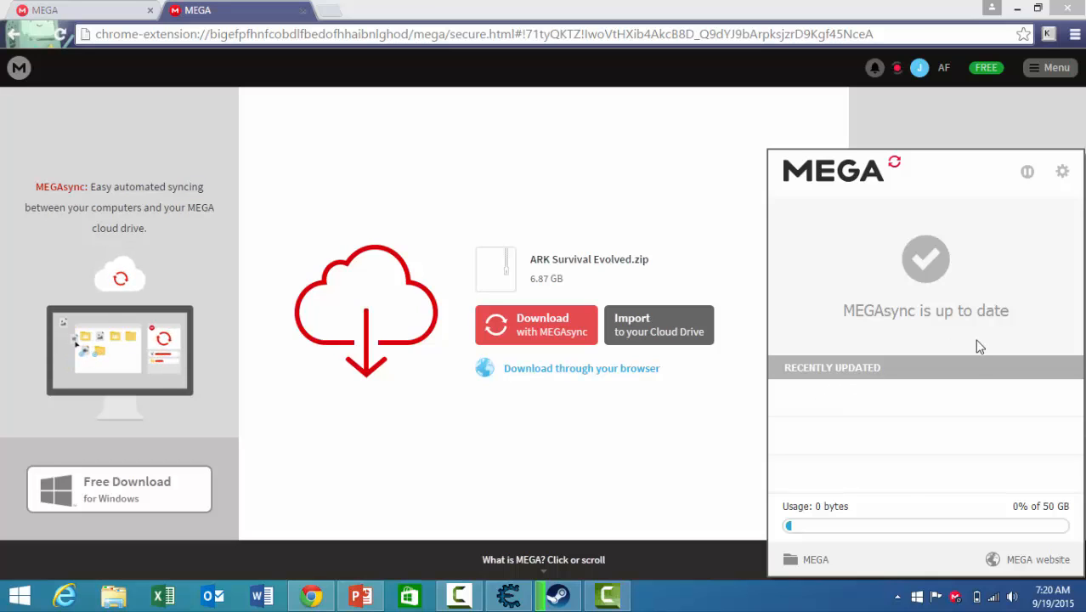
click(535, 325)
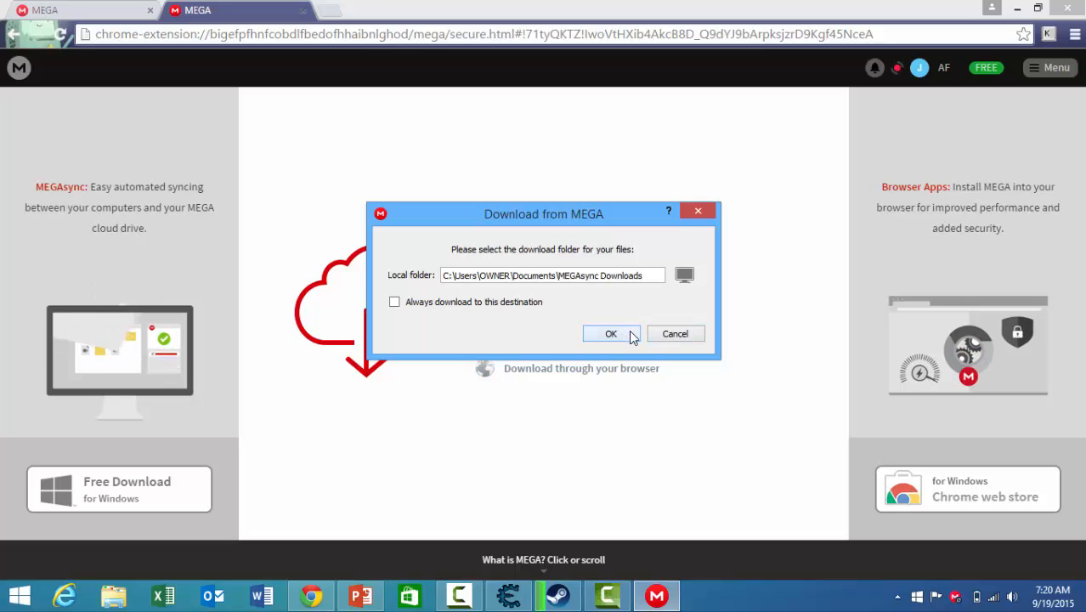
click(610, 333)
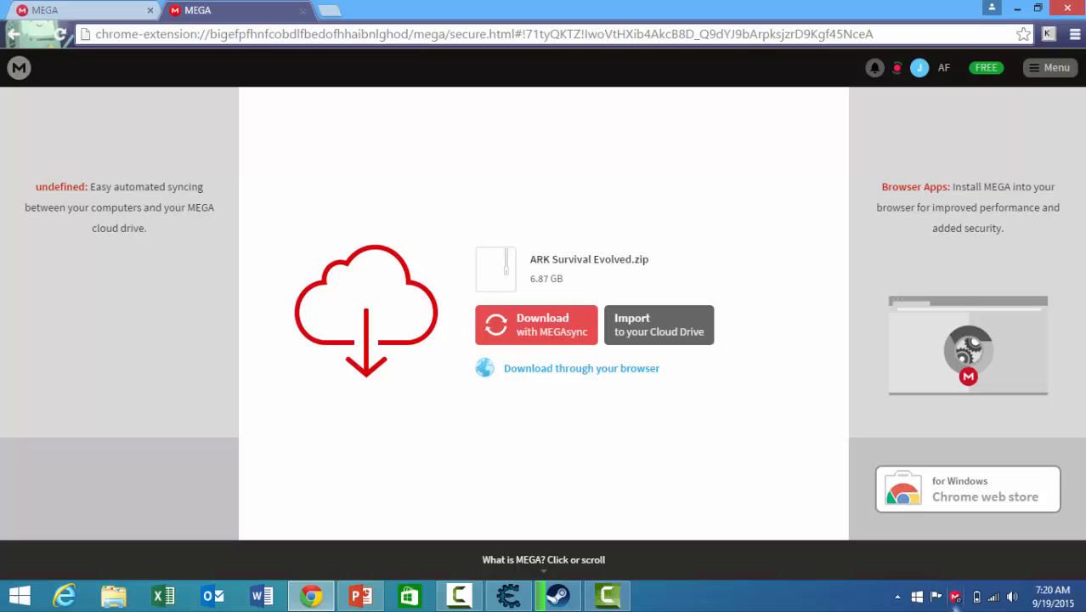
Open the MEGAsync status window to check the ARK Survival Evolved.zip download progress.
click(535, 324)
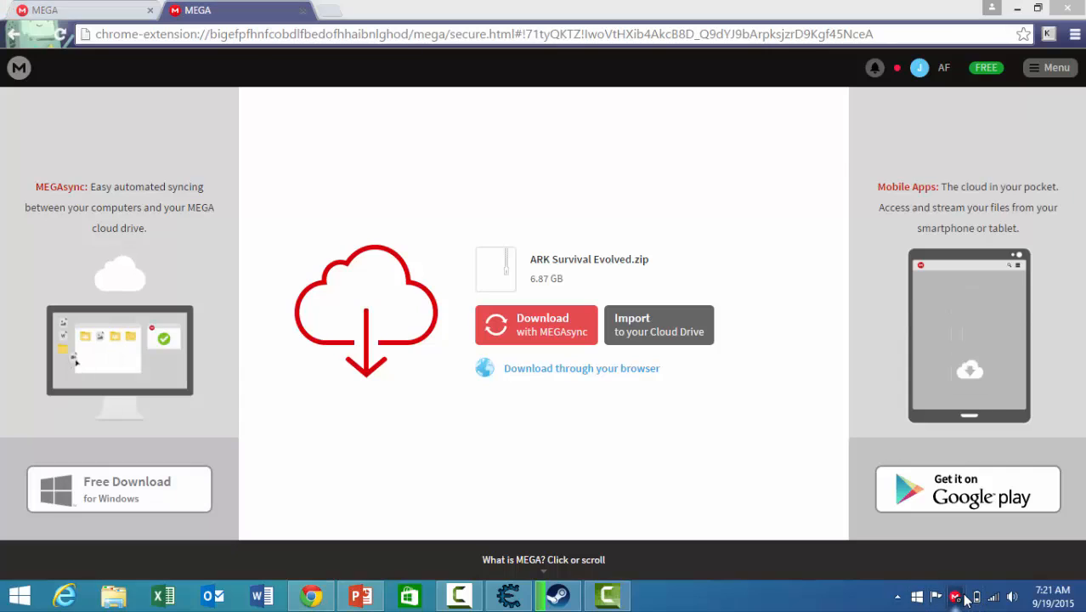
click(954, 596)
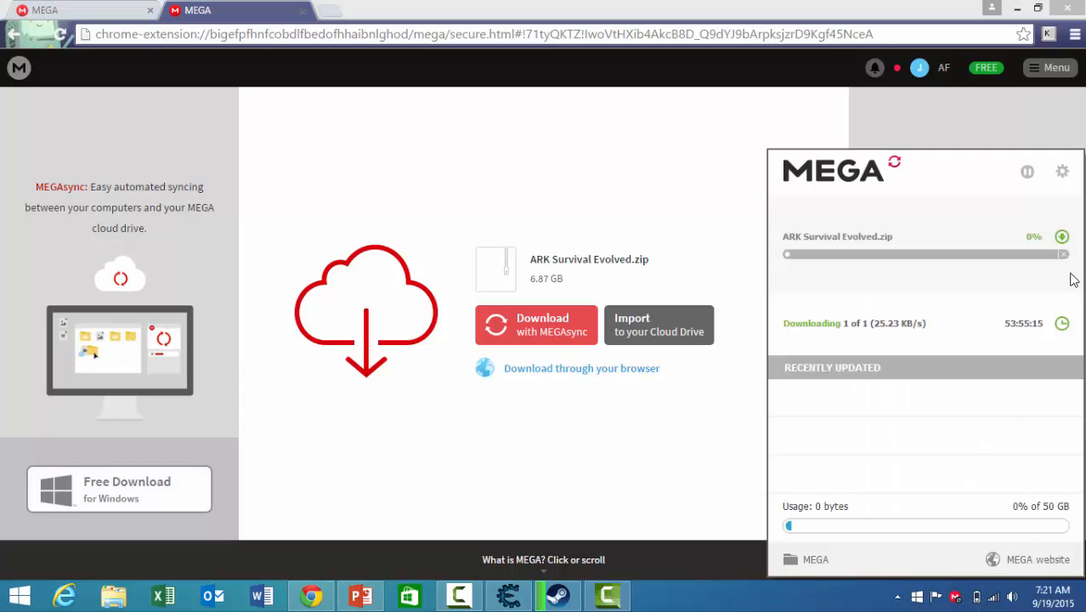